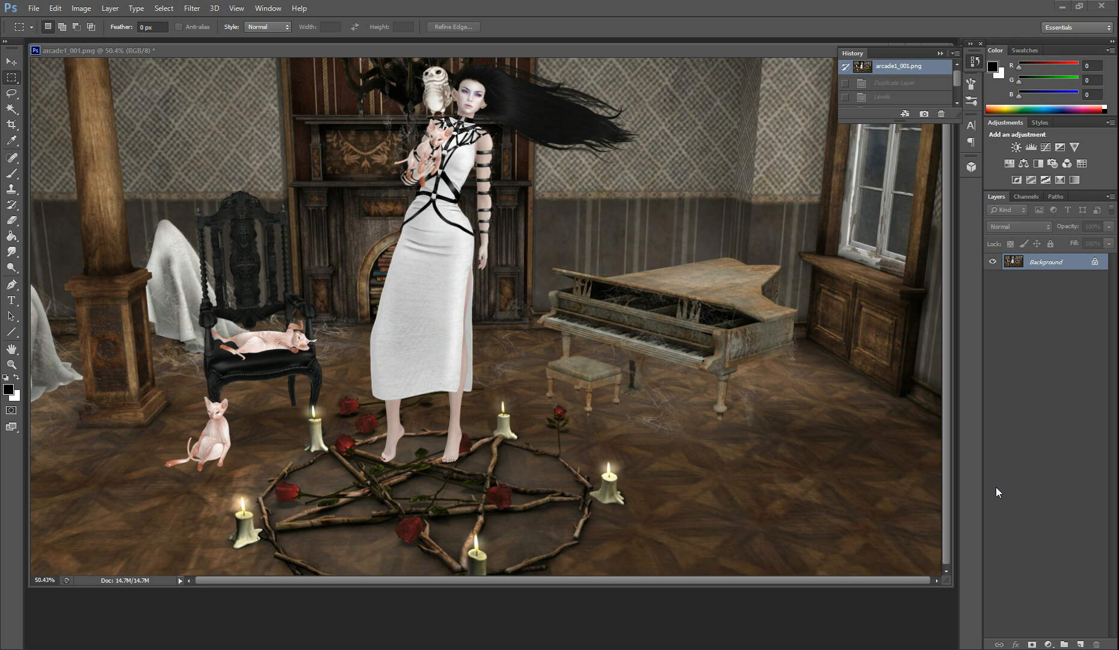
mouse_move(996, 493)
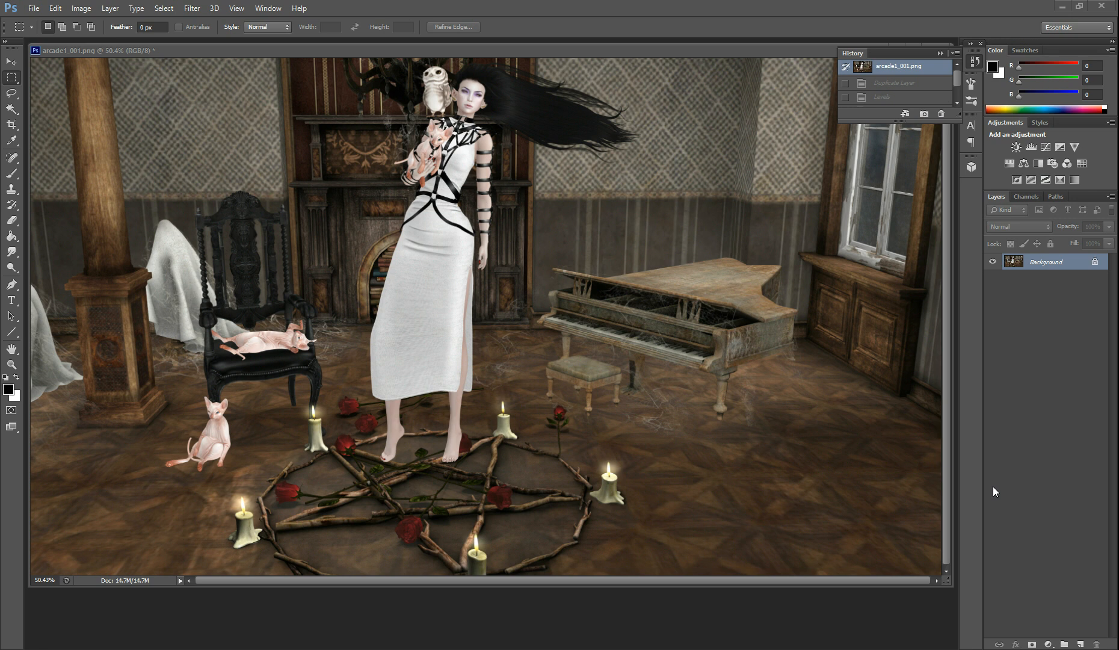
mouse_move(990, 496)
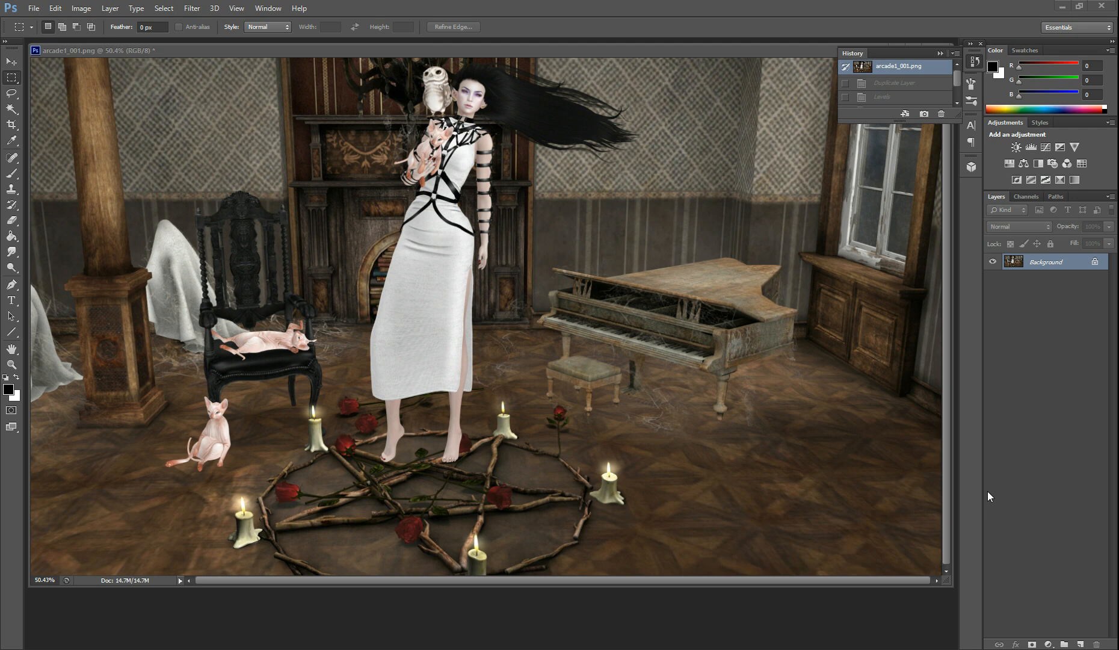
mouse_move(1044, 327)
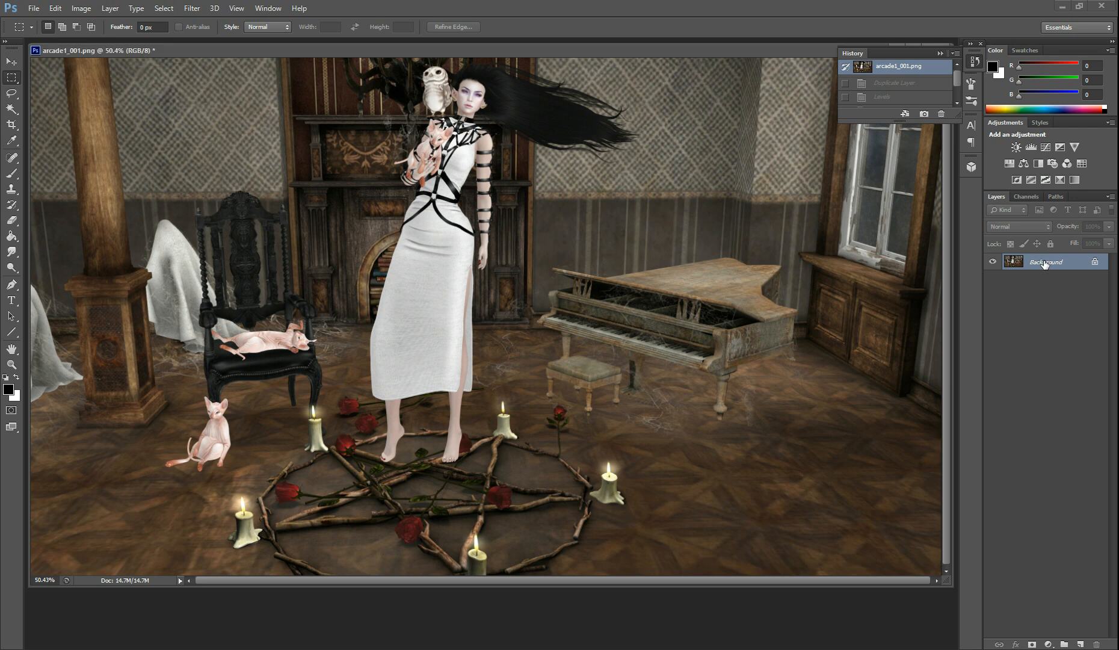
mouse_move(1047, 261)
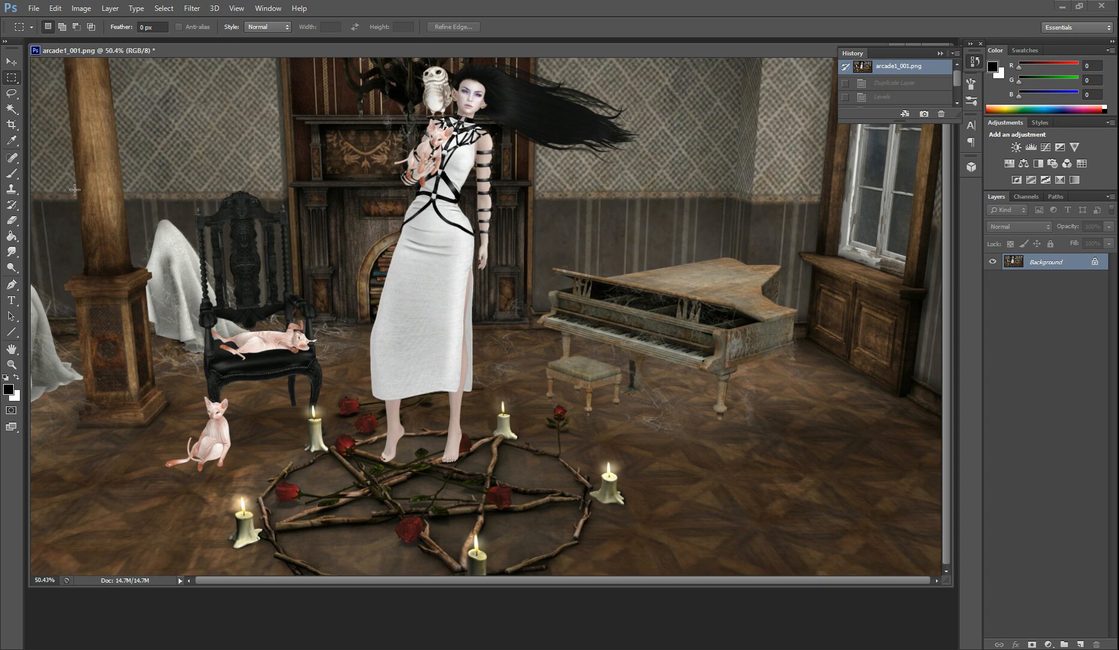
mouse_move(670, 293)
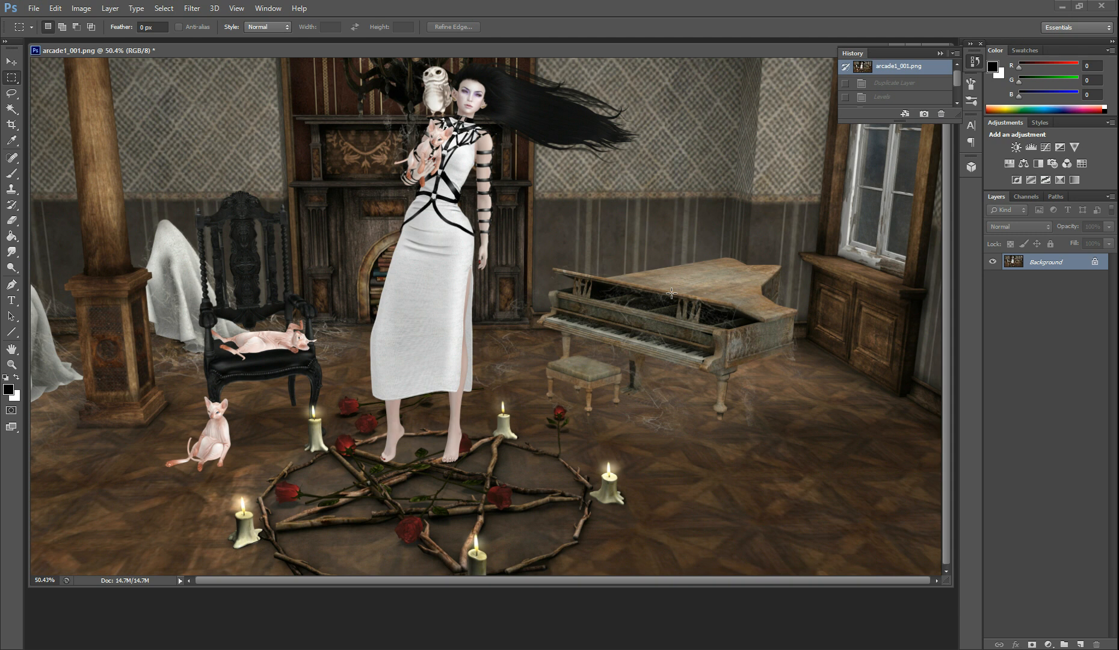
mouse_move(374, 457)
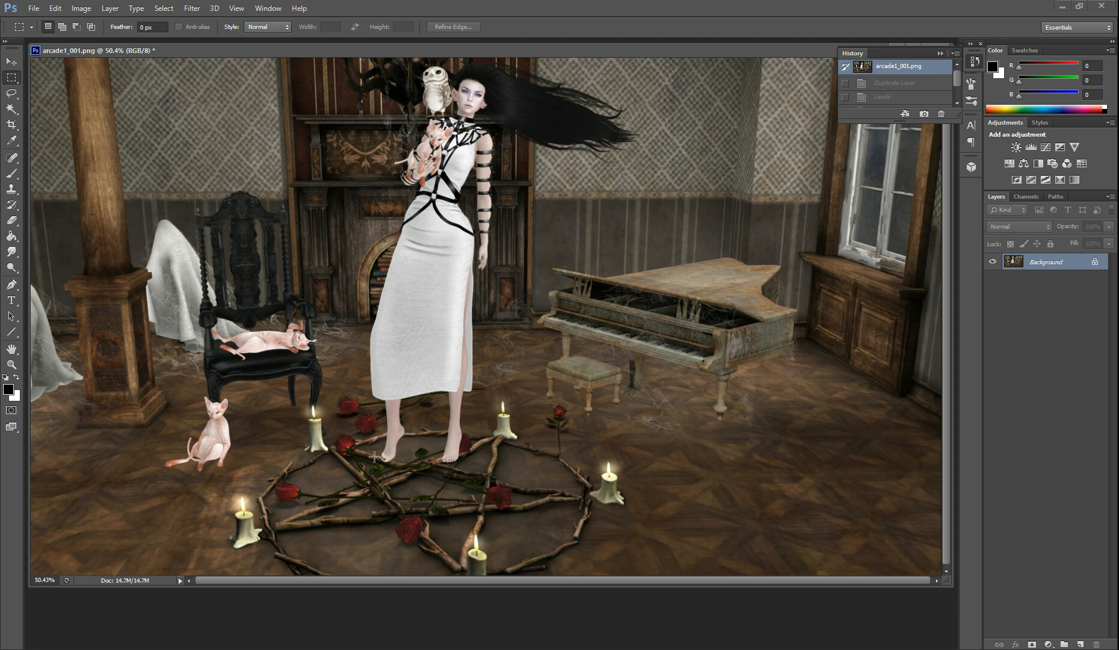
mouse_move(439, 209)
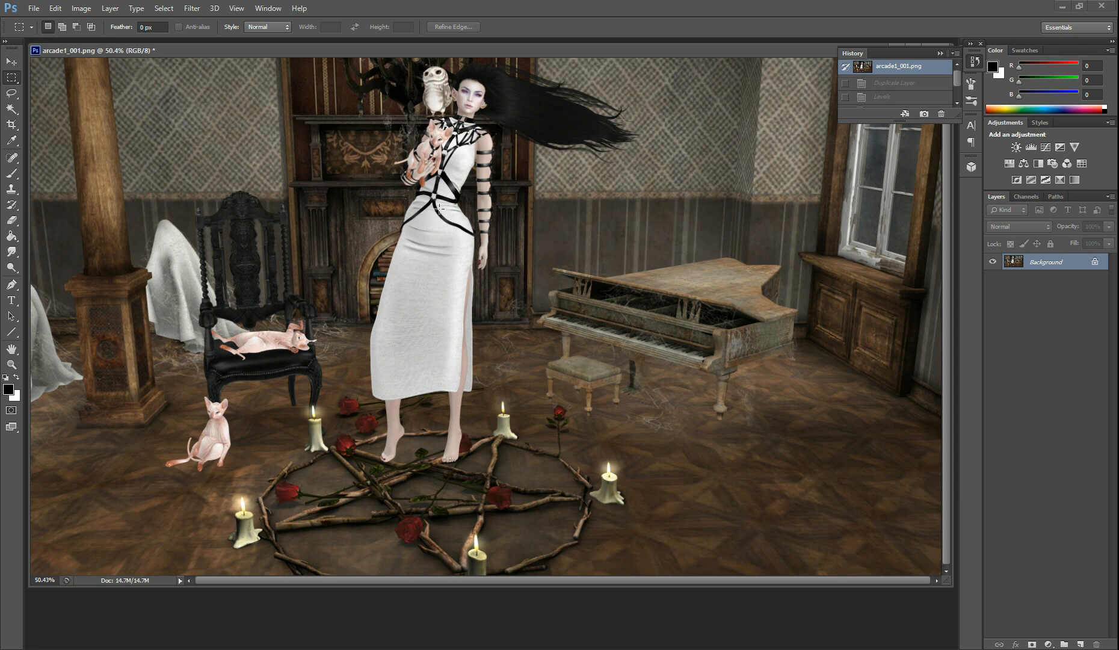
mouse_move(258, 227)
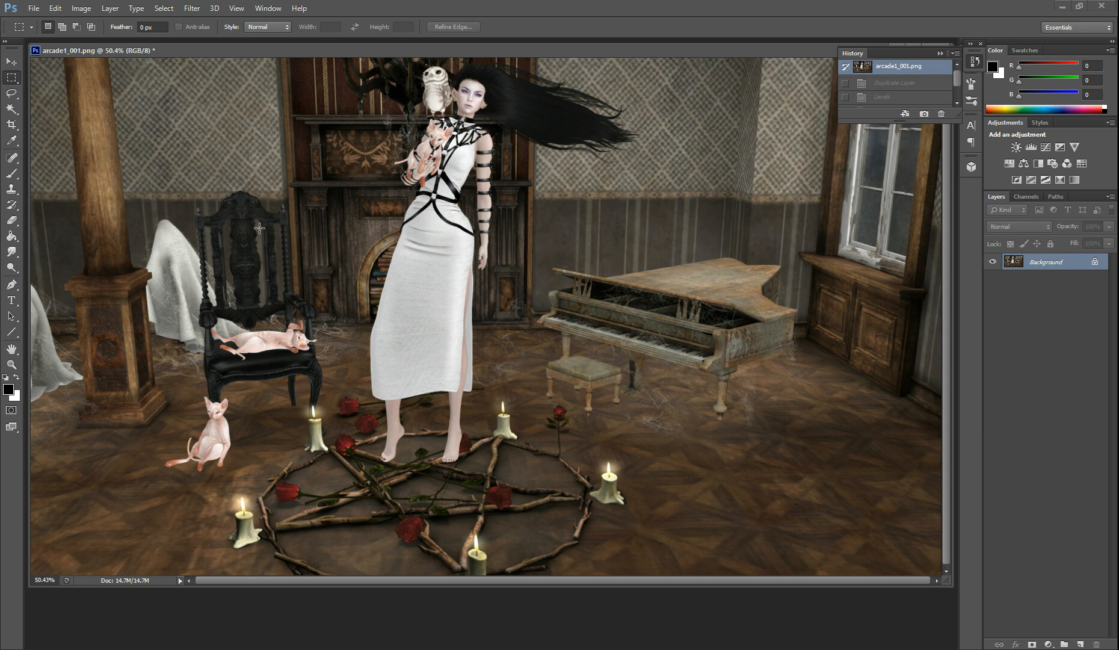
mouse_move(511, 108)
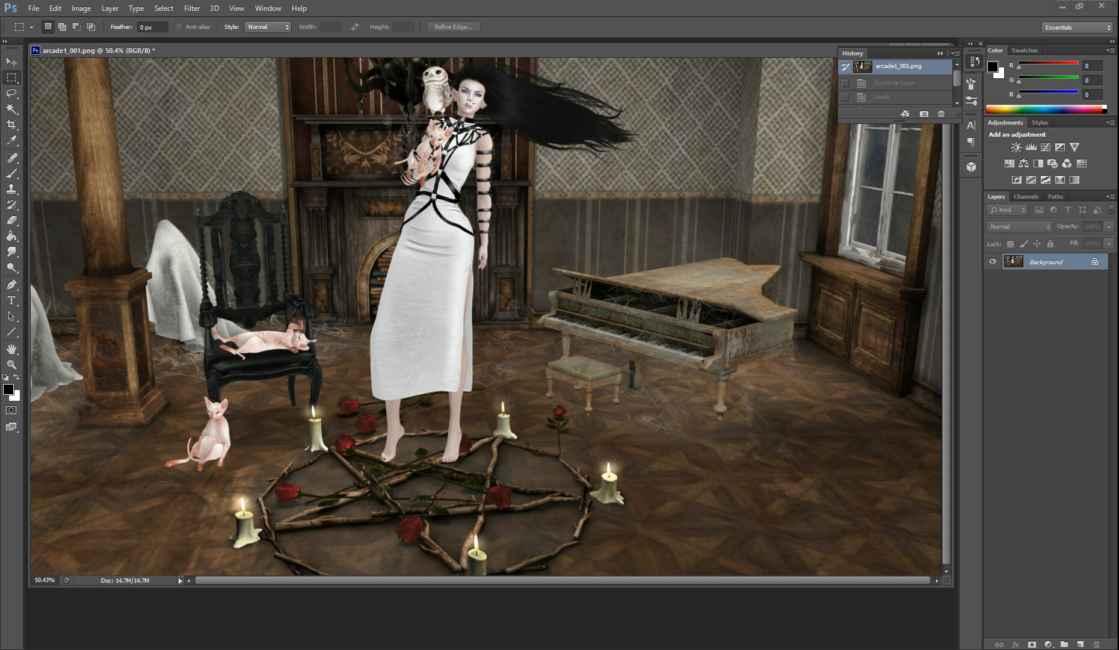
mouse_move(732, 299)
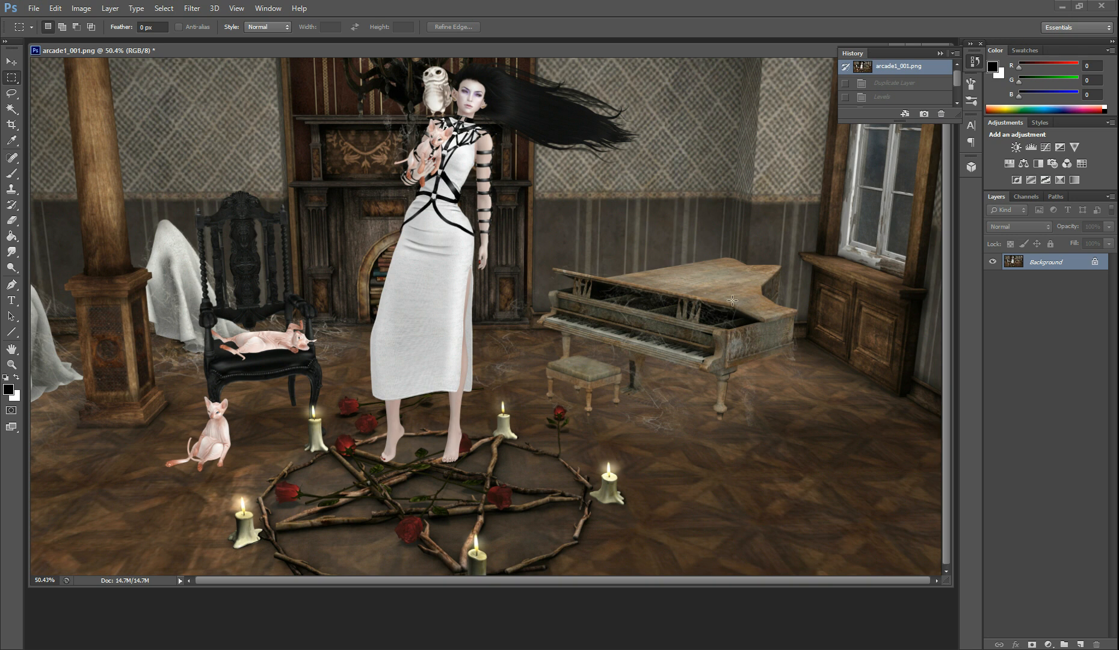
mouse_move(135, 279)
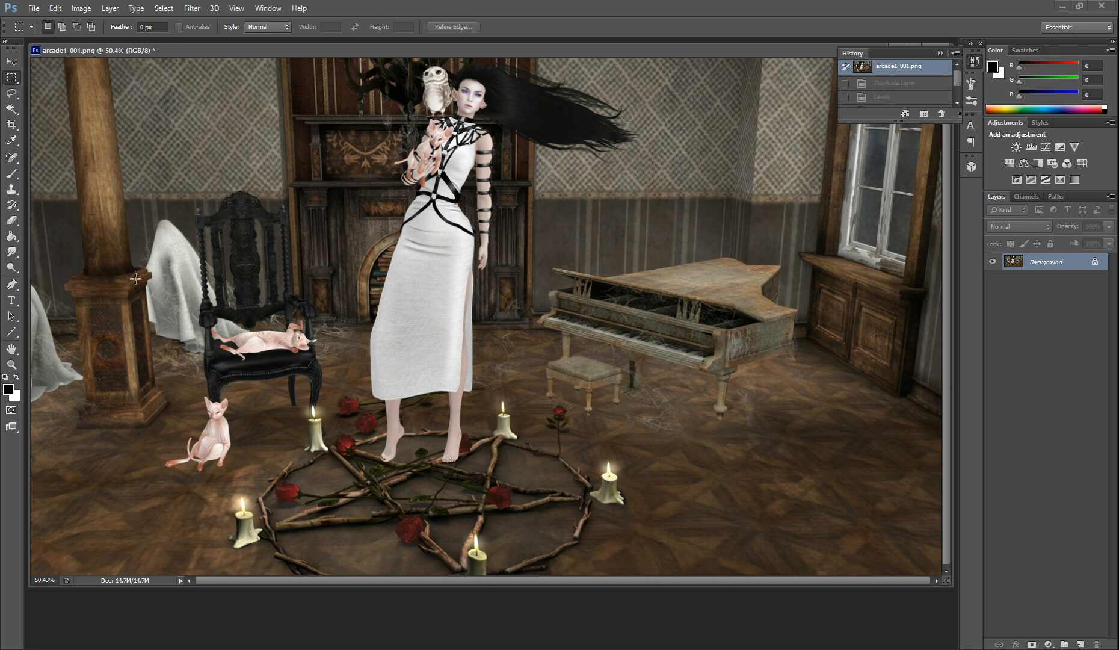
mouse_move(571, 498)
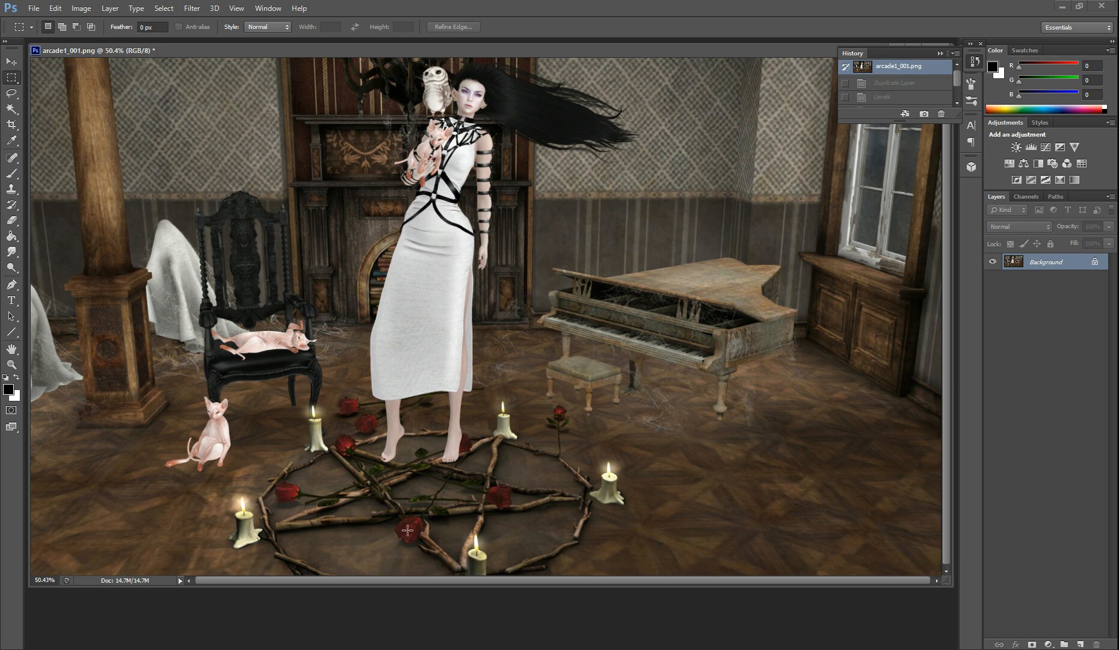
mouse_move(705, 104)
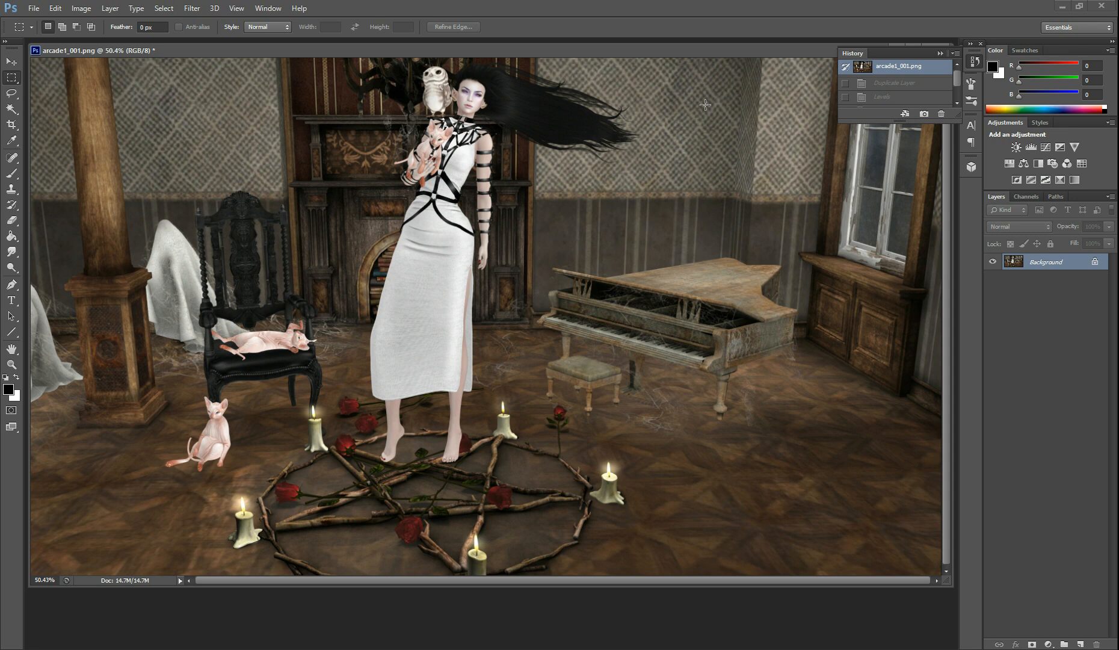
mouse_move(848, 214)
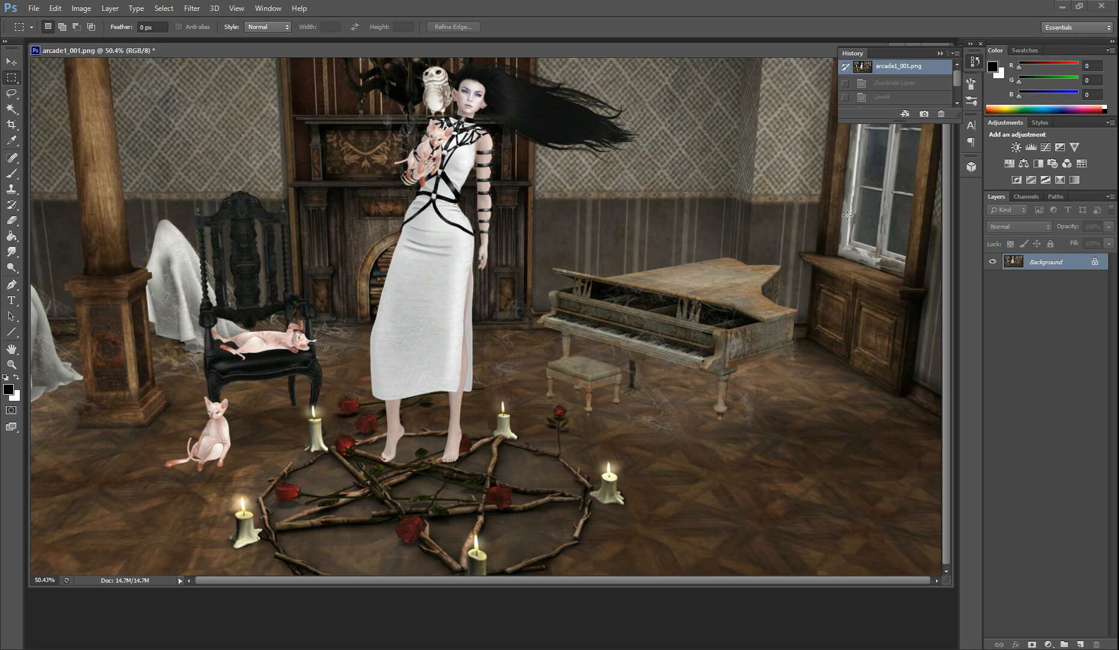
mouse_move(1062, 262)
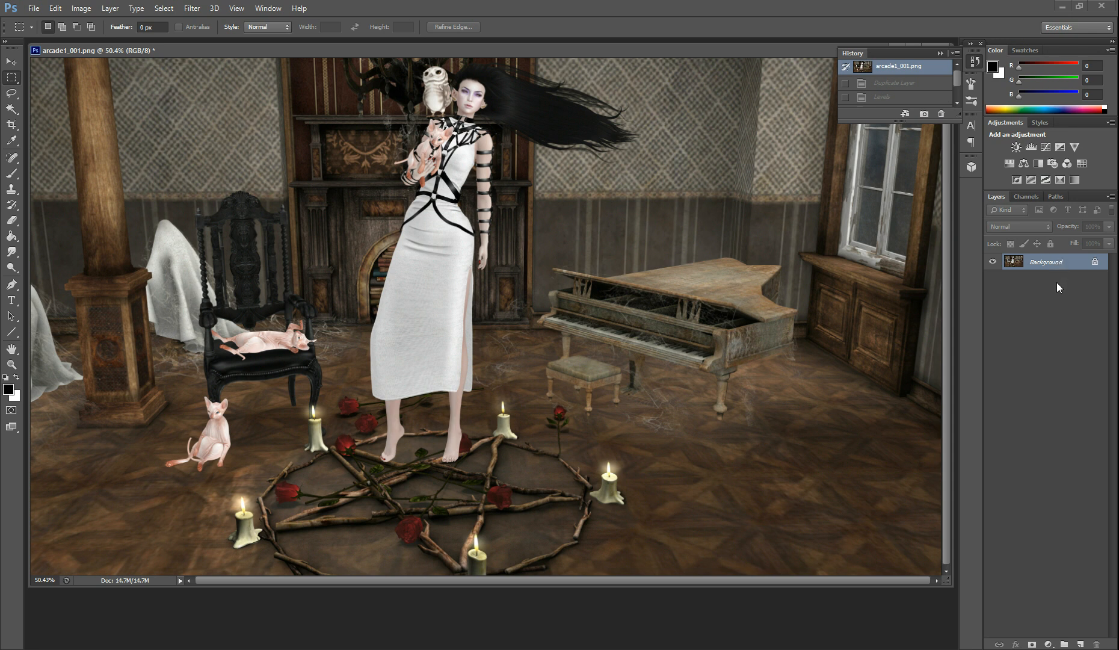
Step: Duplicate the gothic room's Background layer to create 'Background copy'
right_click(1046, 261)
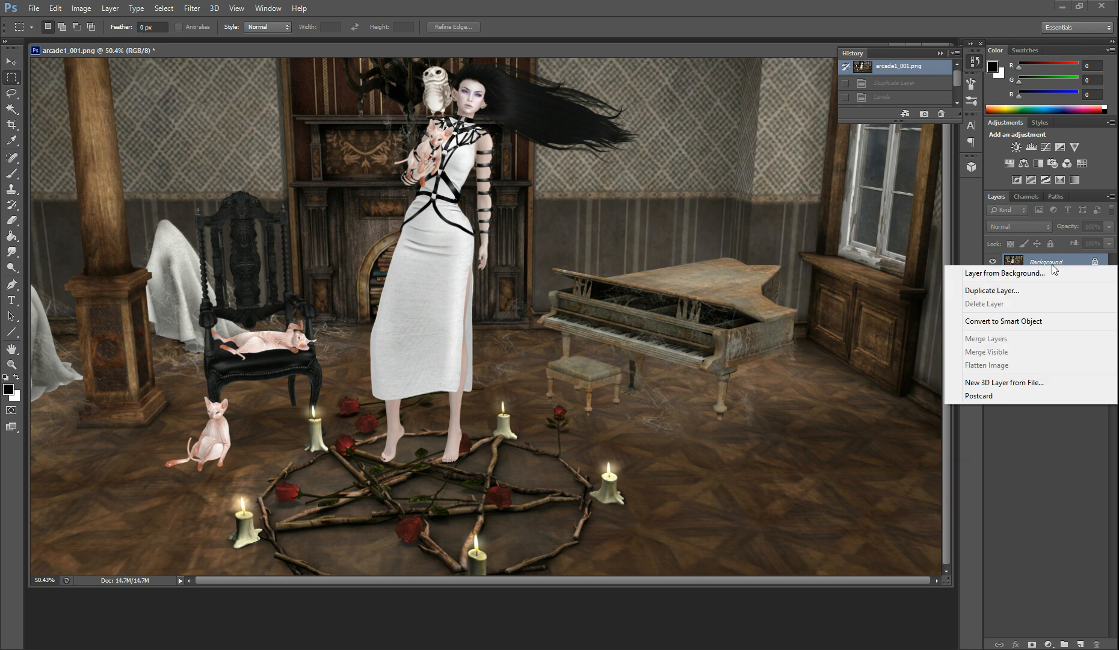
click(992, 290)
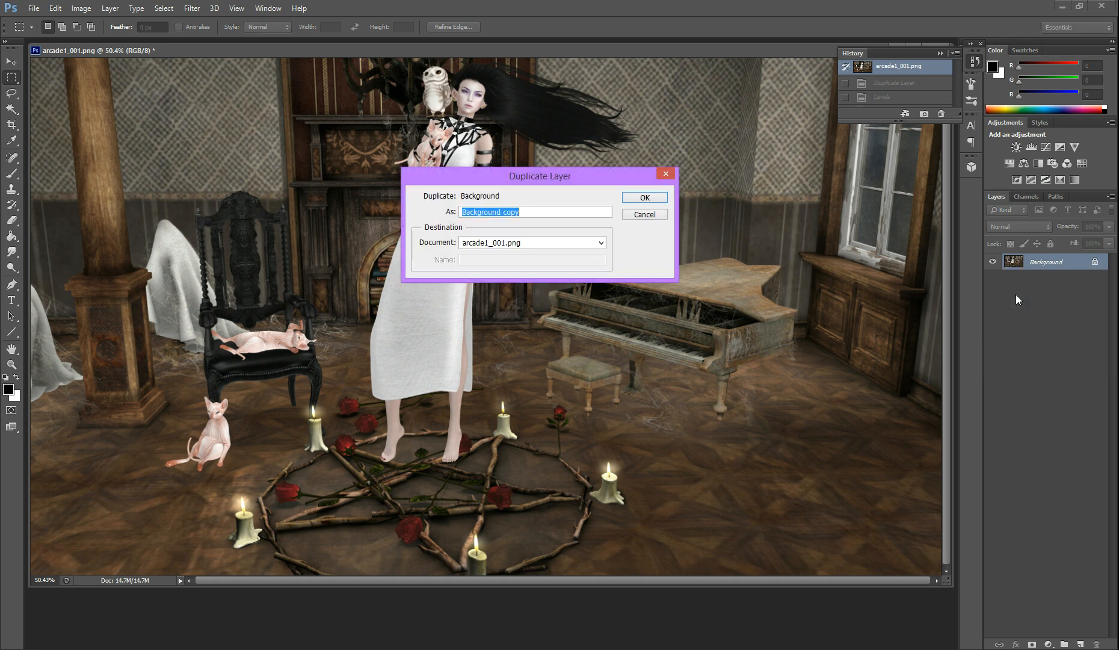
mouse_move(669, 200)
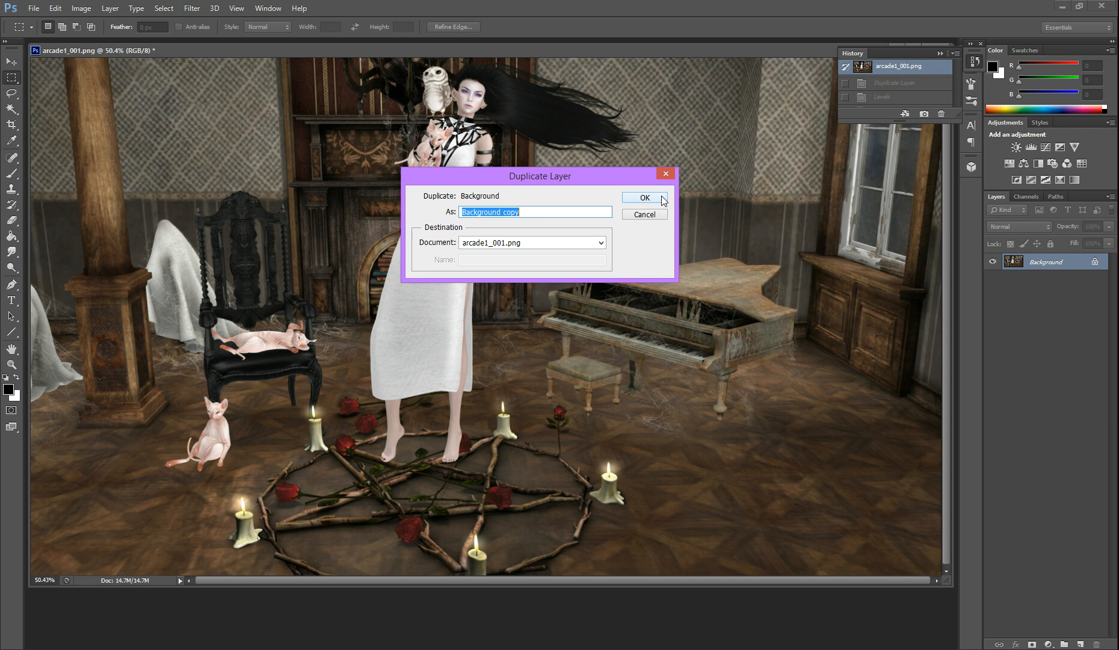
click(641, 198)
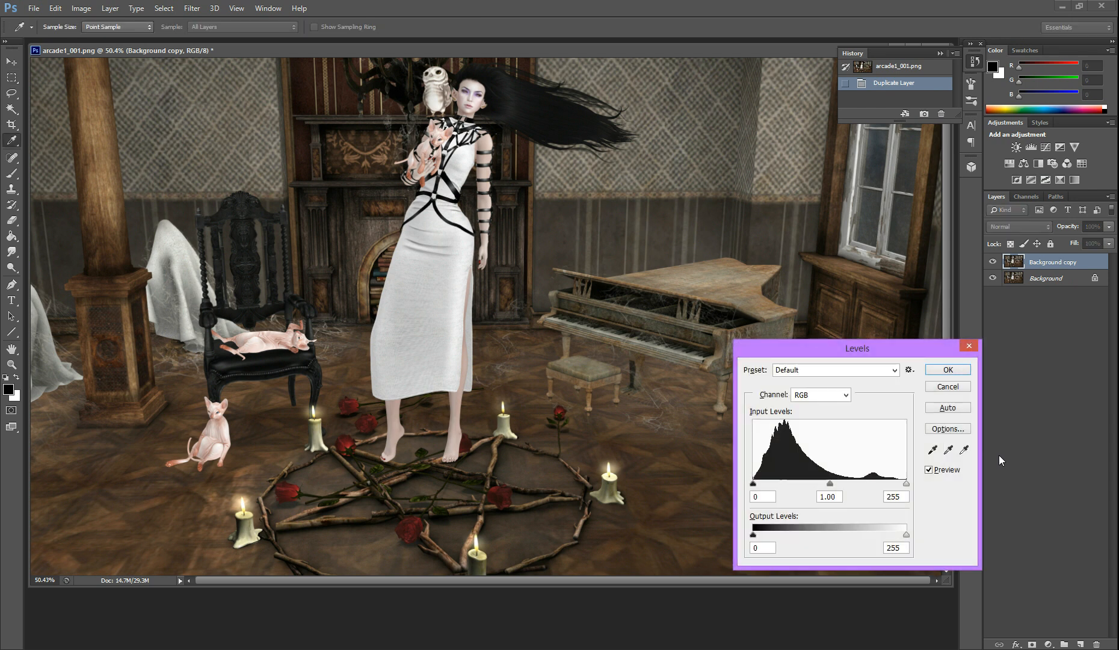
Step: Dismiss the open Levels dialog, then raise the Blue channel highlights in a new Levels until blue floods
click(946, 385)
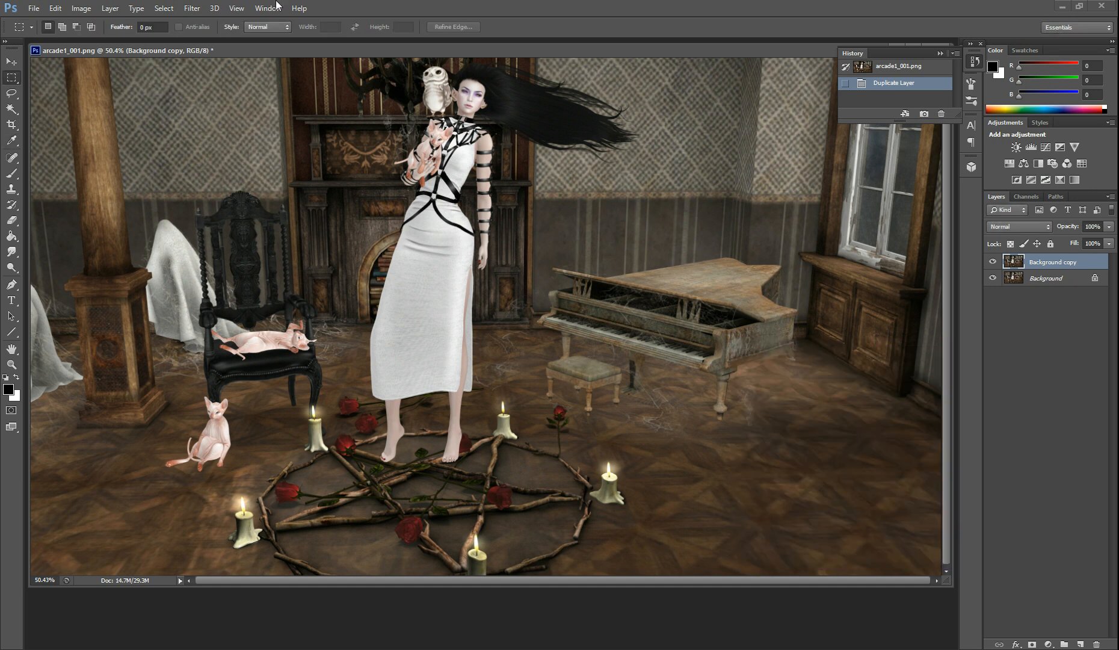
click(80, 8)
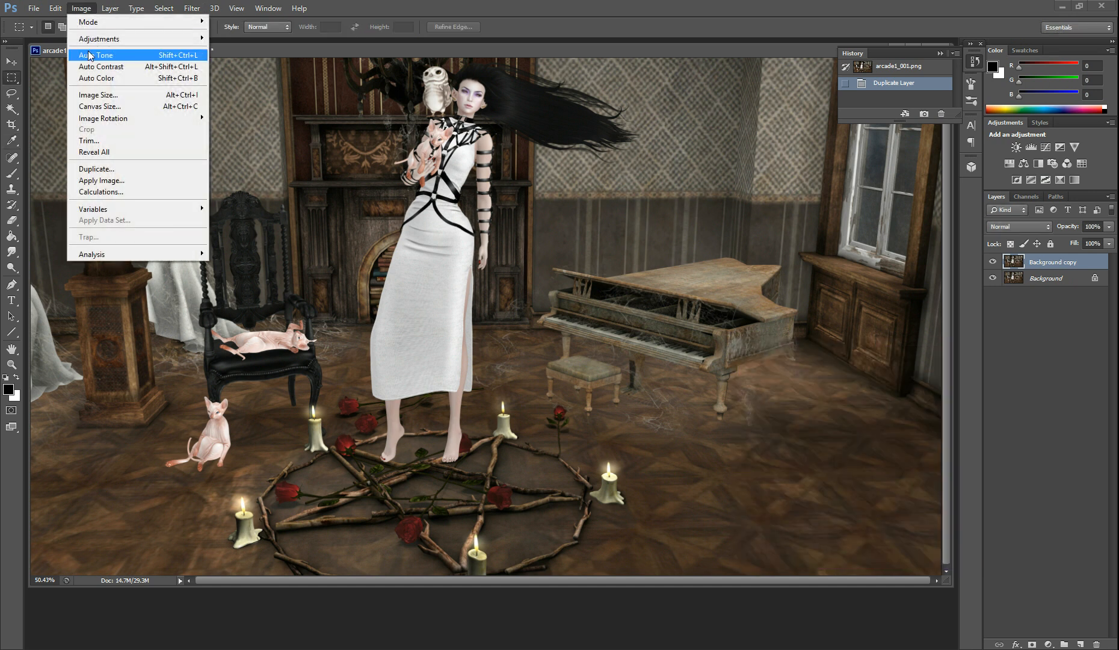
mouse_move(99, 38)
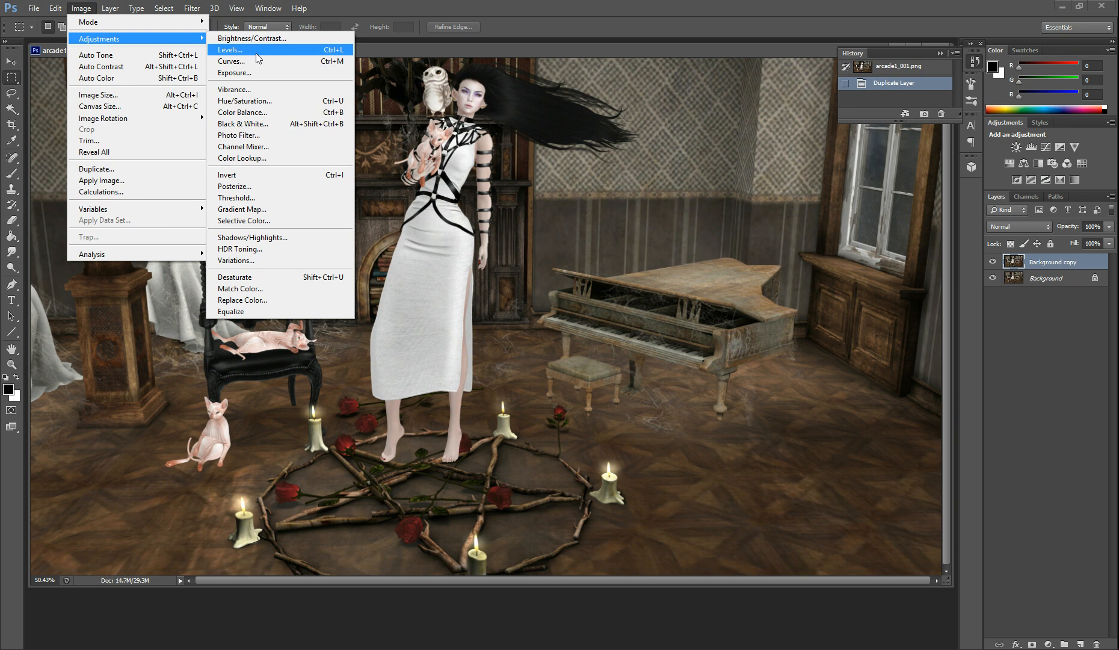
click(230, 49)
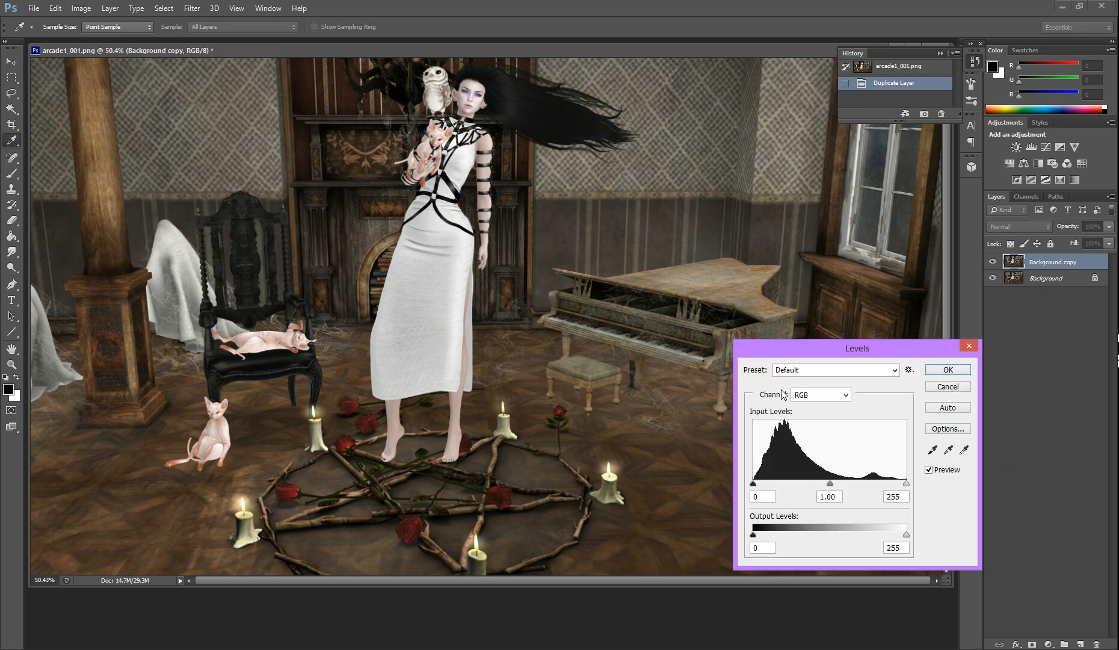
click(820, 394)
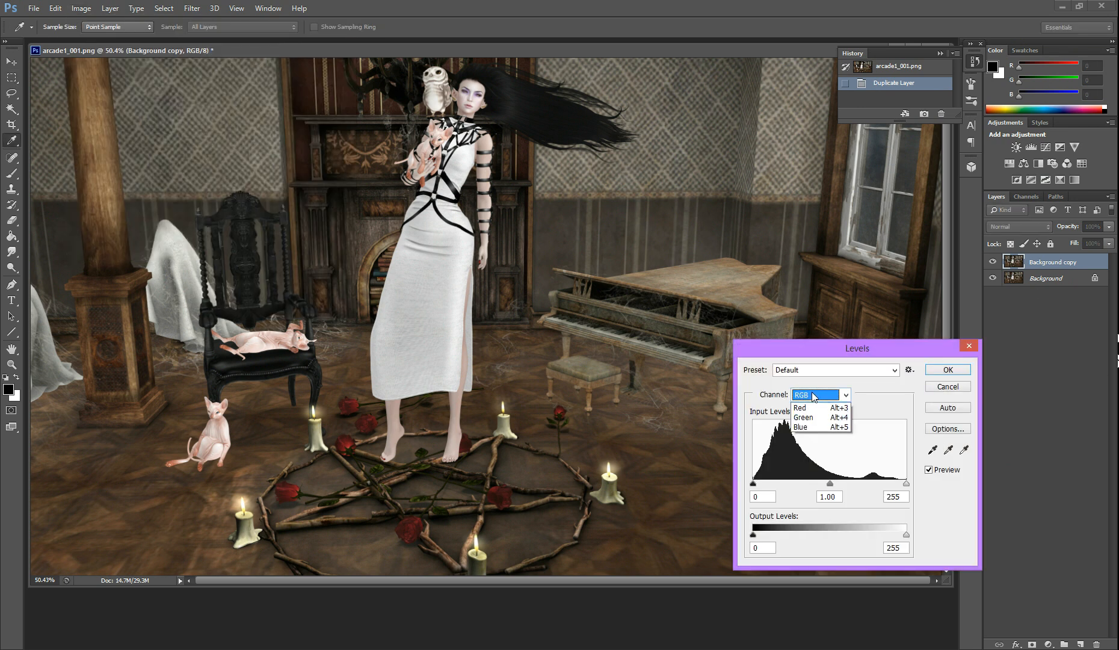
click(800, 426)
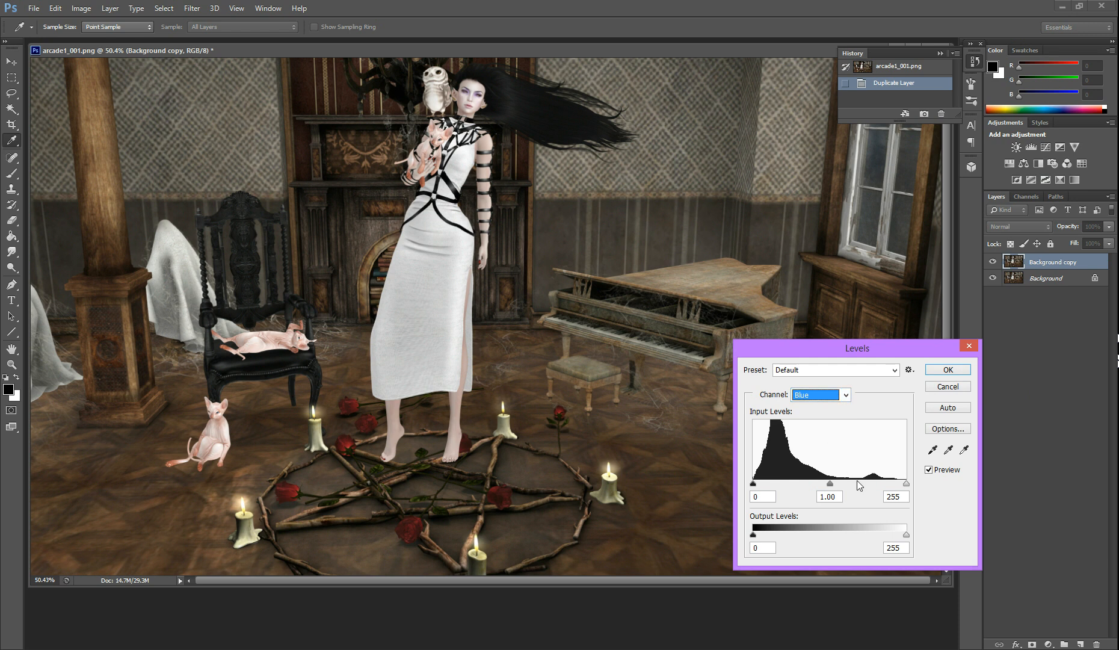
mouse_move(834, 488)
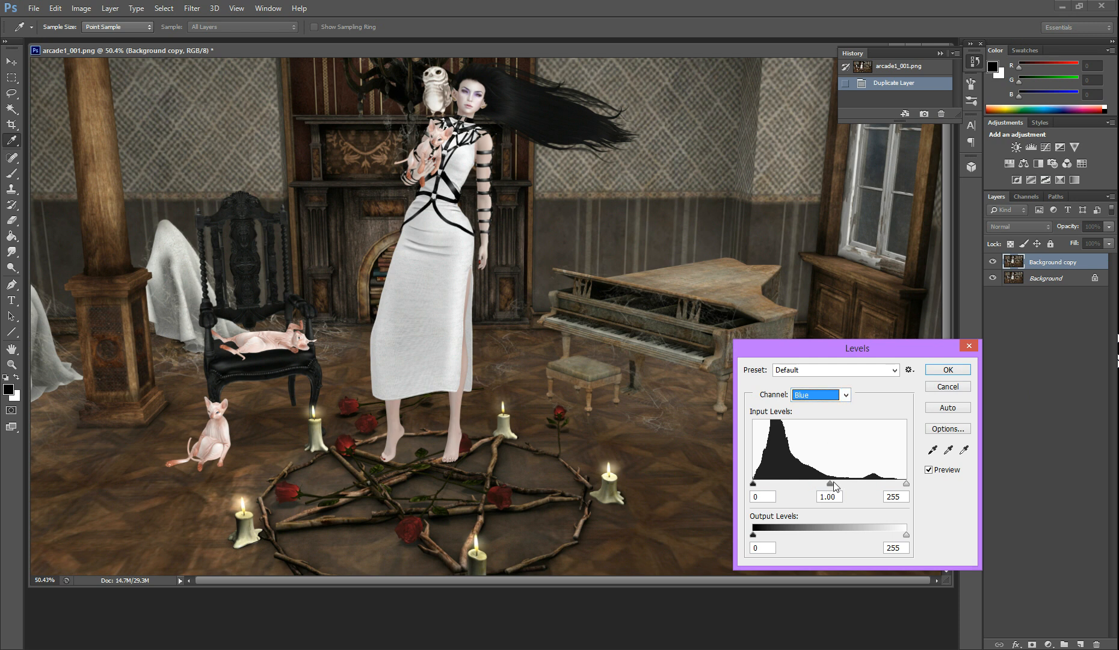
mouse_move(830, 488)
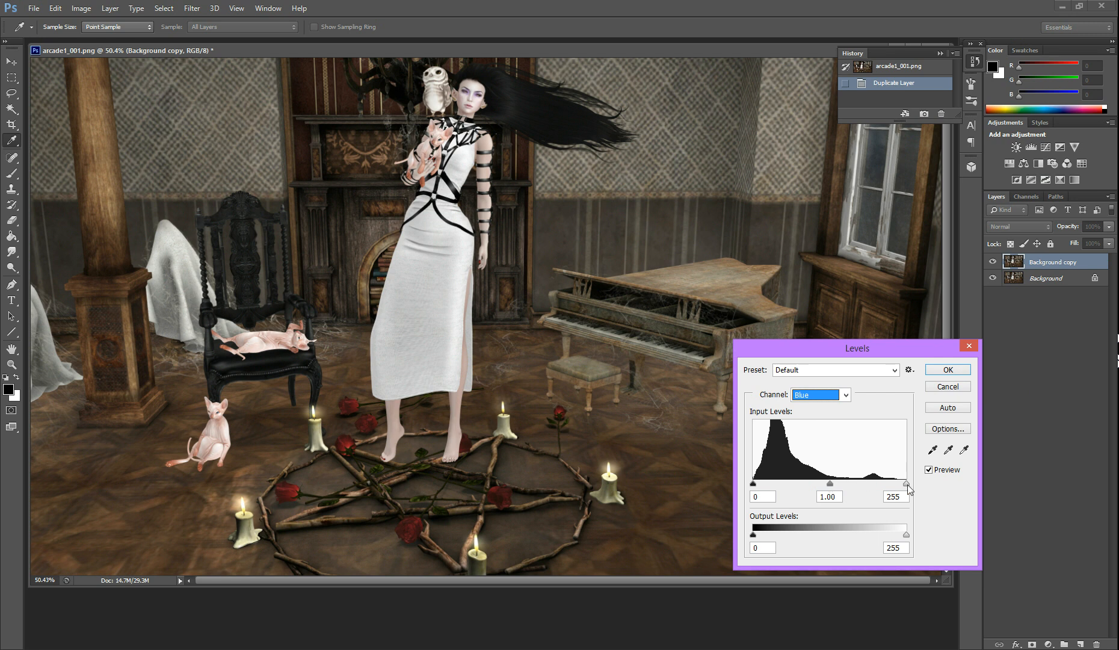
drag(828, 483, 750, 483)
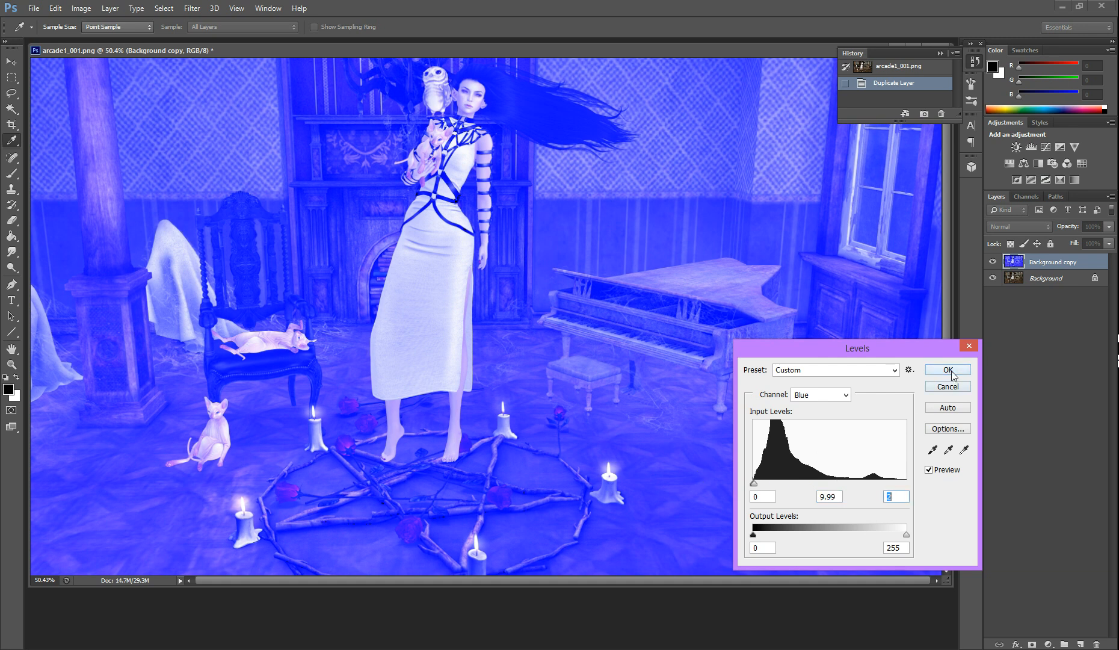
click(946, 370)
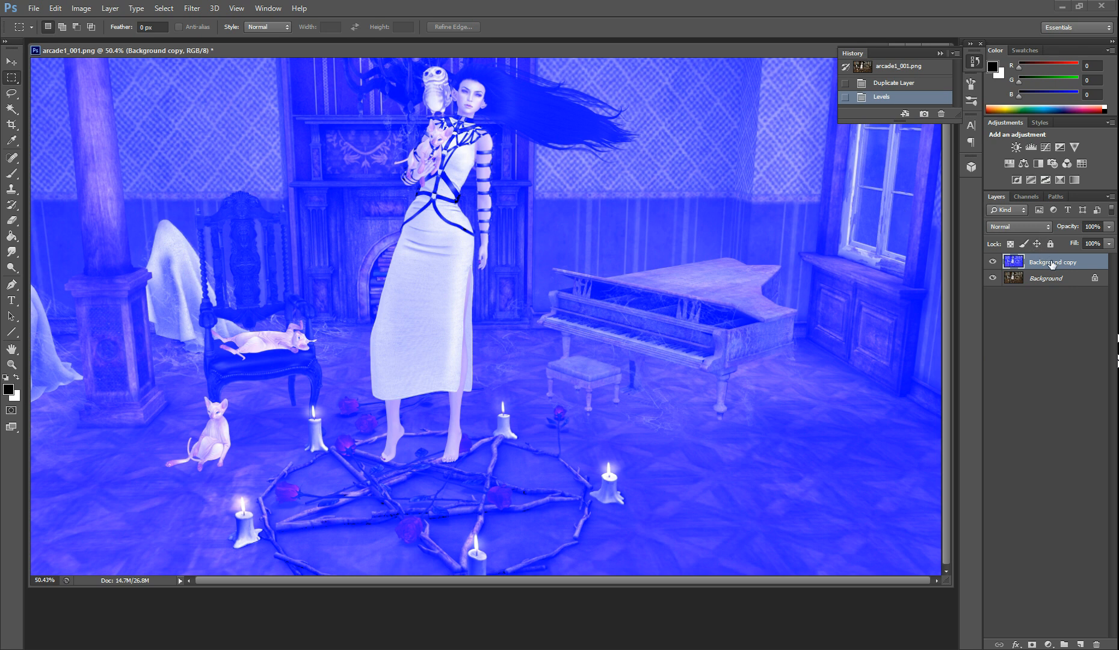
mouse_move(1020, 230)
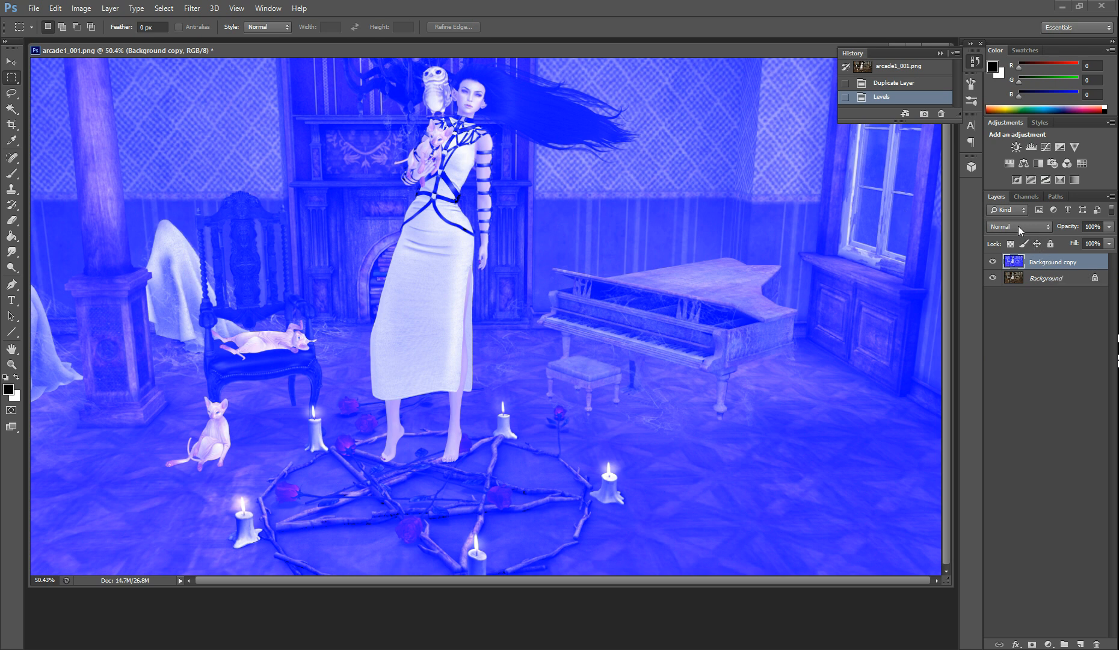
Step: Set the blue Background copy layer's blend mode to Multiply
click(1016, 226)
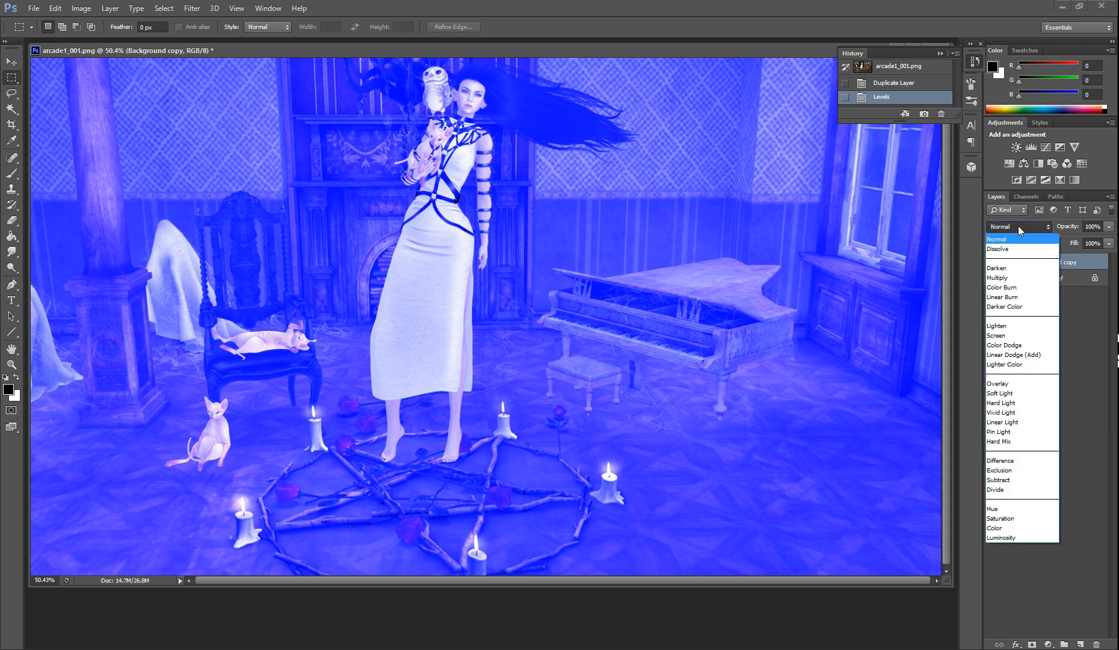
mouse_move(1013, 297)
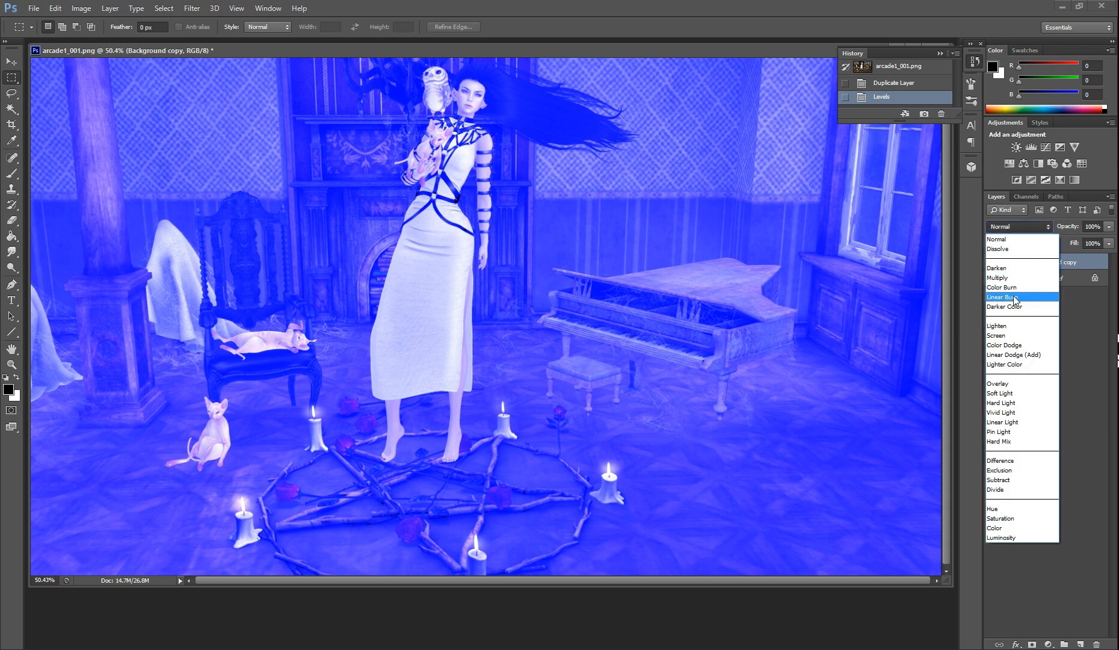
click(996, 278)
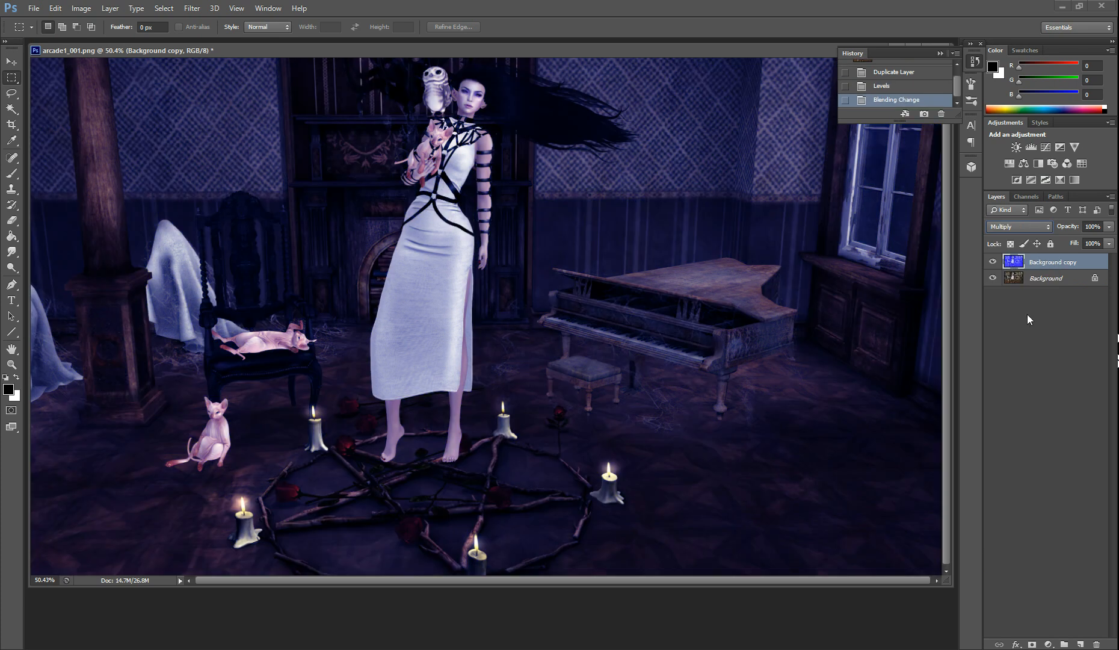
mouse_move(1034, 338)
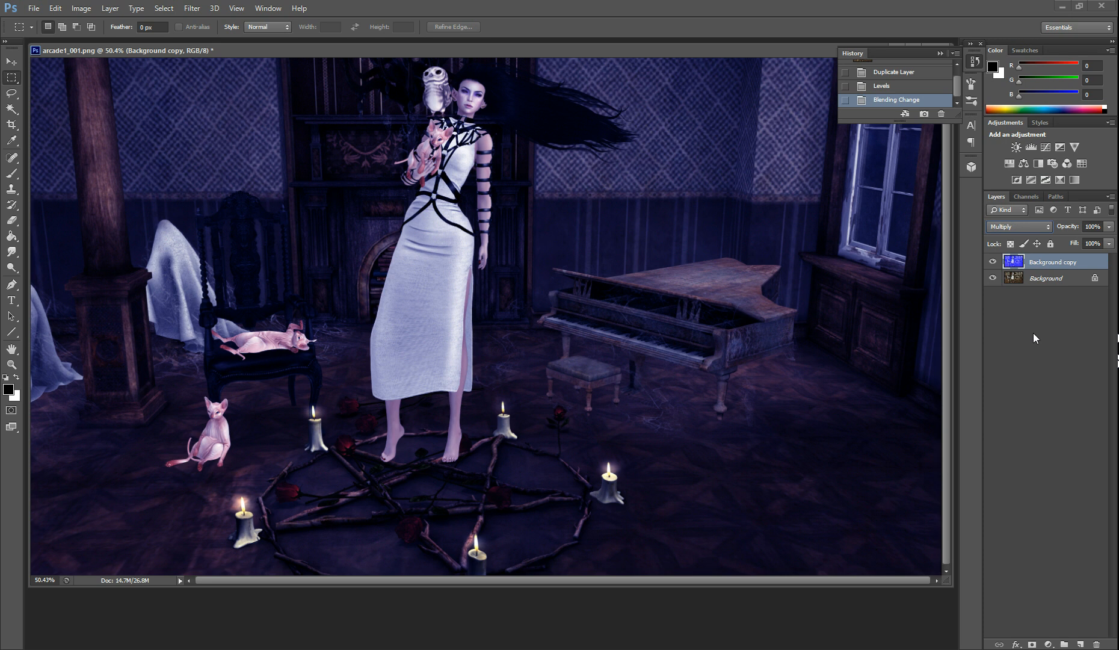
mouse_move(1028, 318)
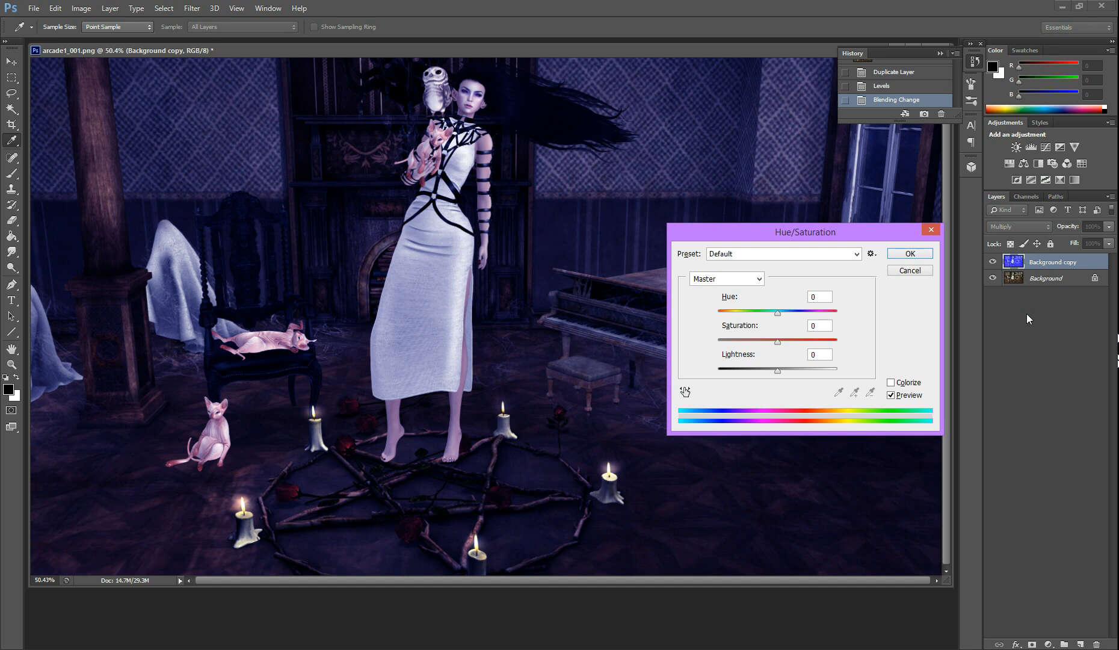
mouse_move(890, 303)
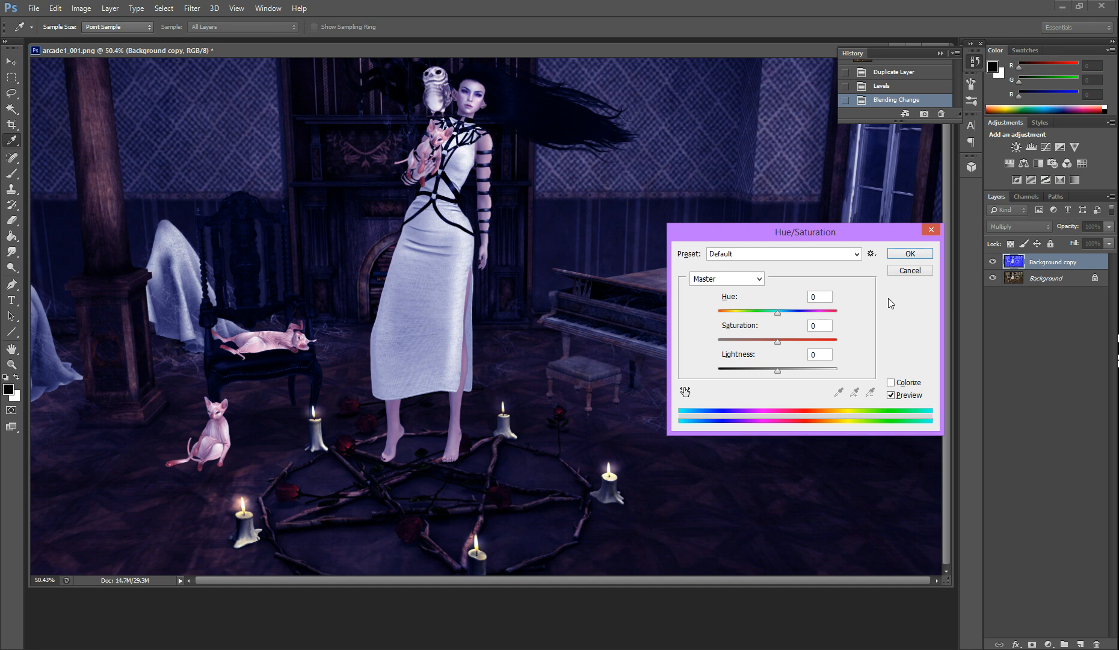
mouse_move(780, 348)
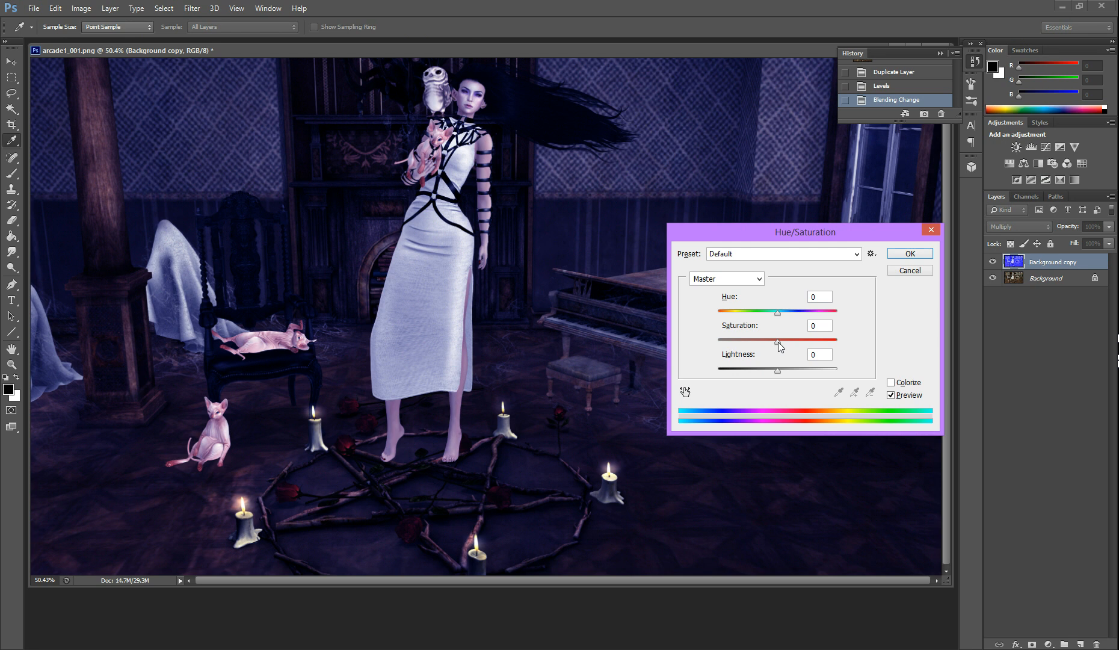
drag(776, 336, 744, 335)
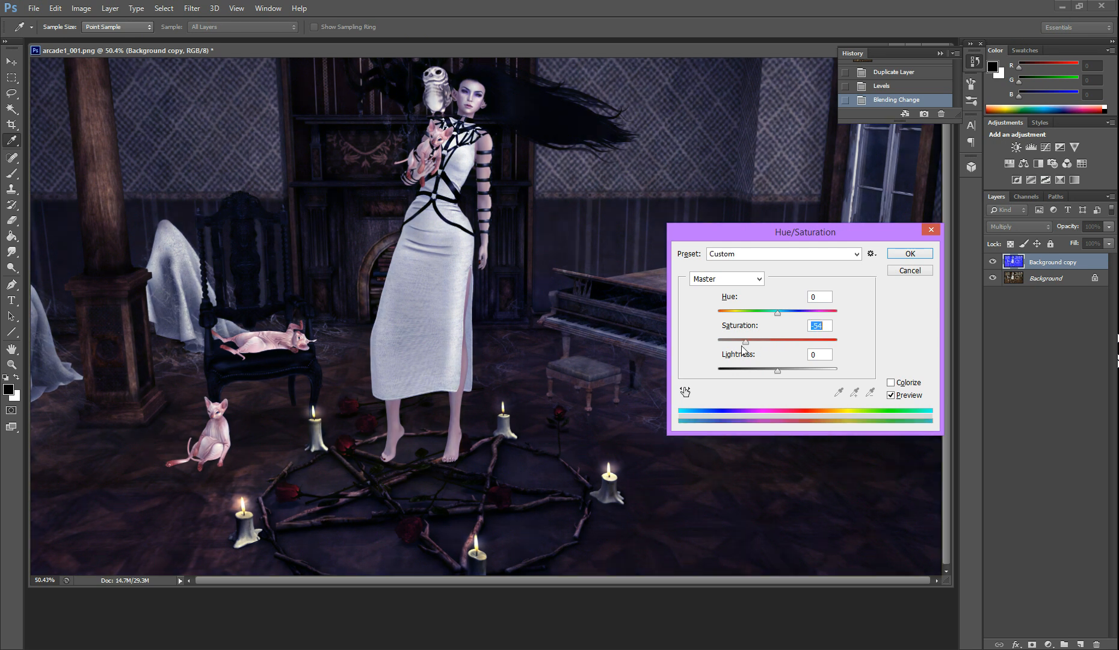
drag(744, 341, 811, 341)
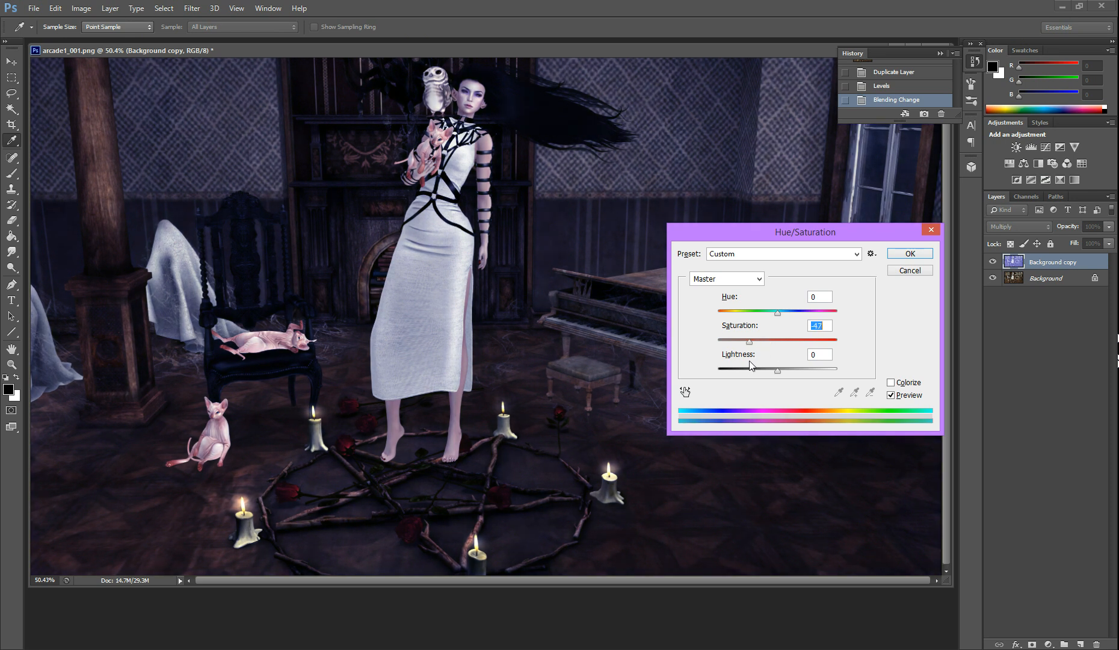
drag(777, 341, 836, 341)
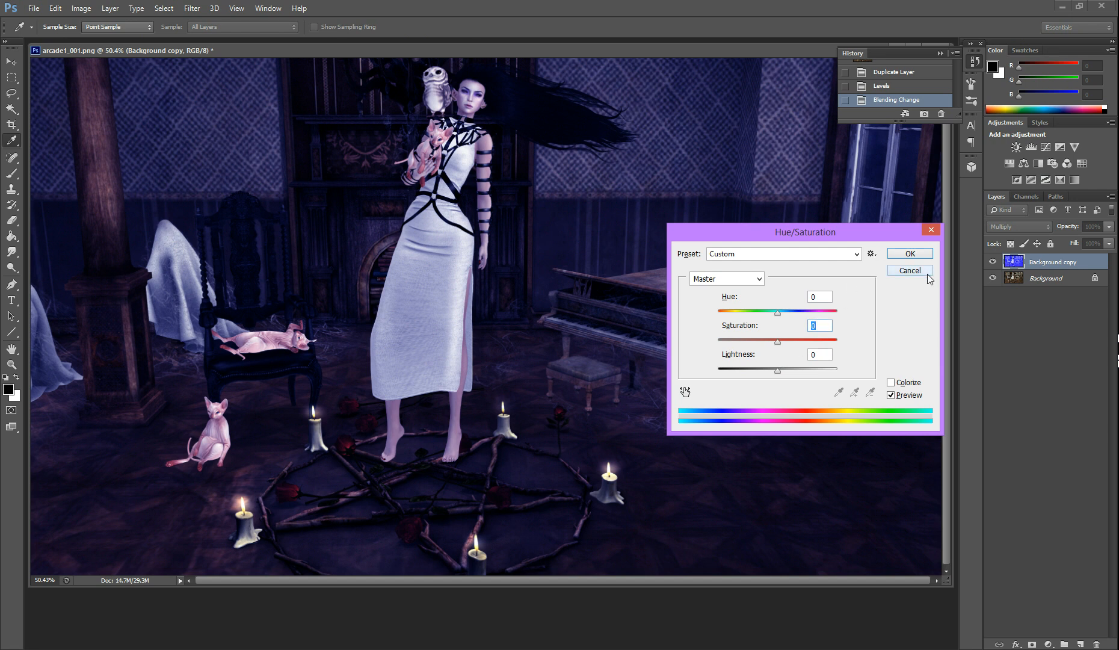
click(908, 270)
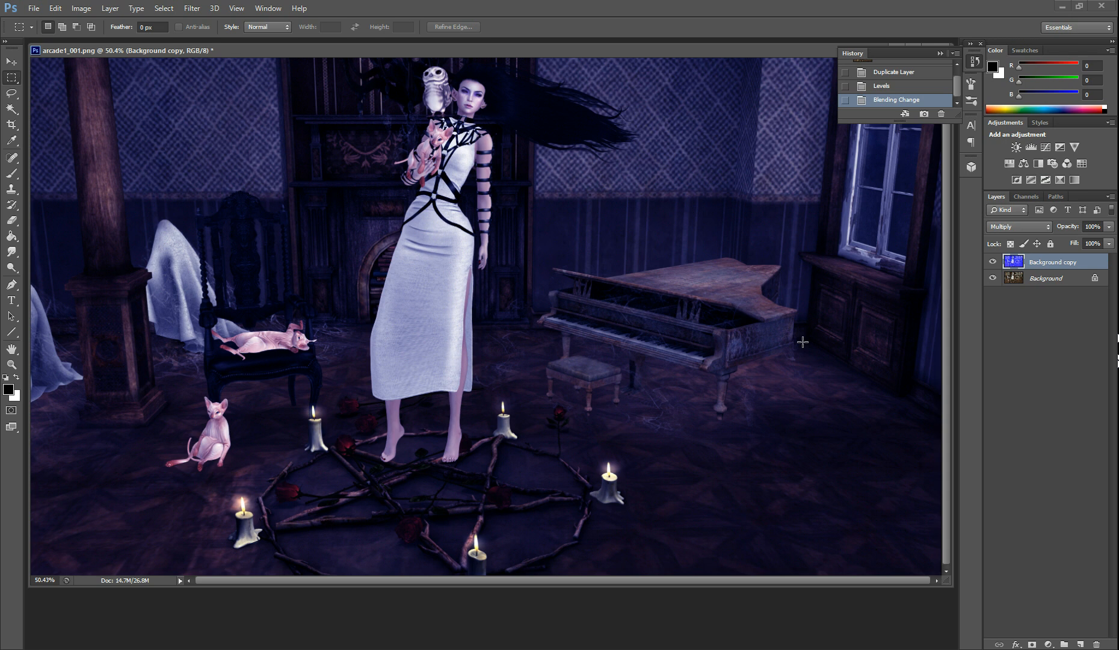
mouse_move(806, 347)
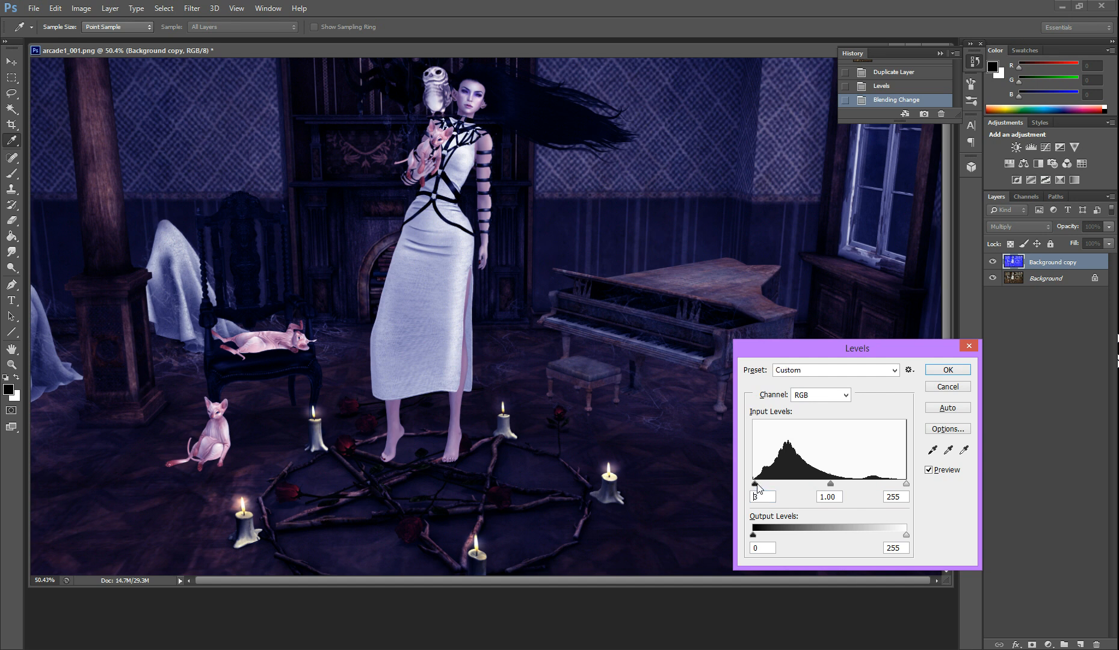
Step: Raise the RGB Levels black input to about 51 on Background copy
drag(754, 483, 906, 483)
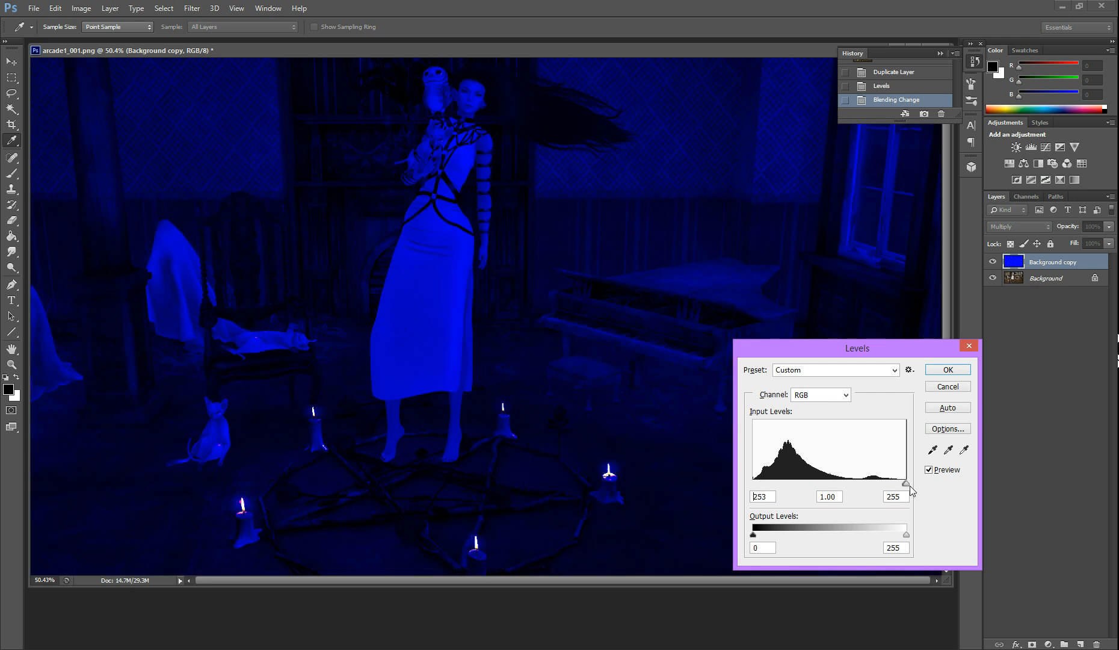
drag(904, 483, 828, 483)
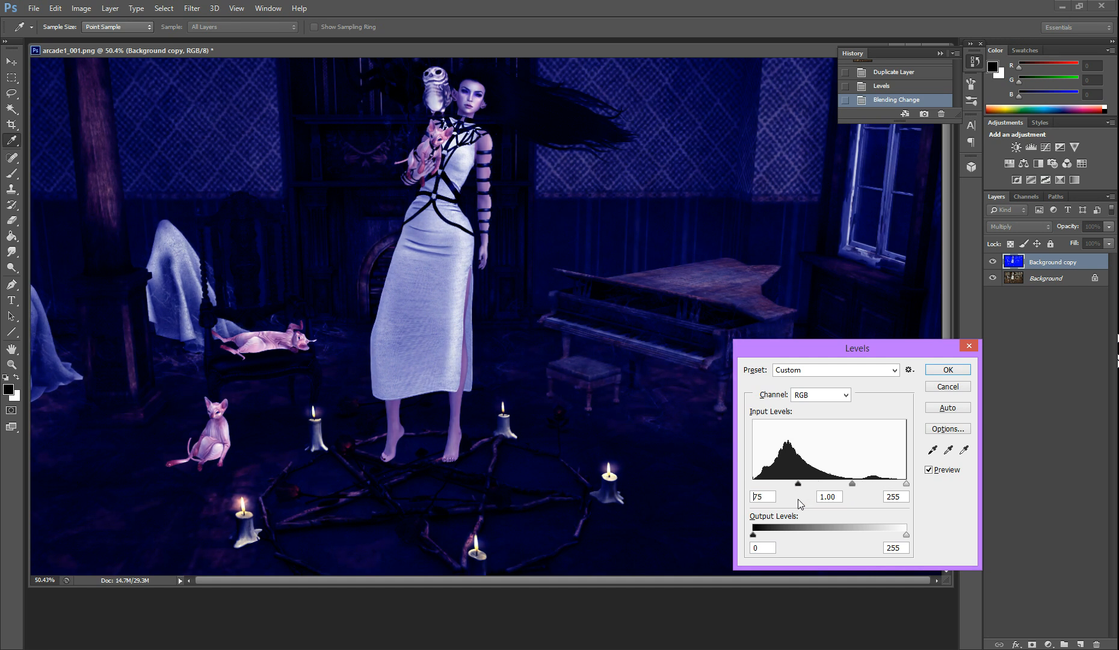
drag(798, 483, 904, 483)
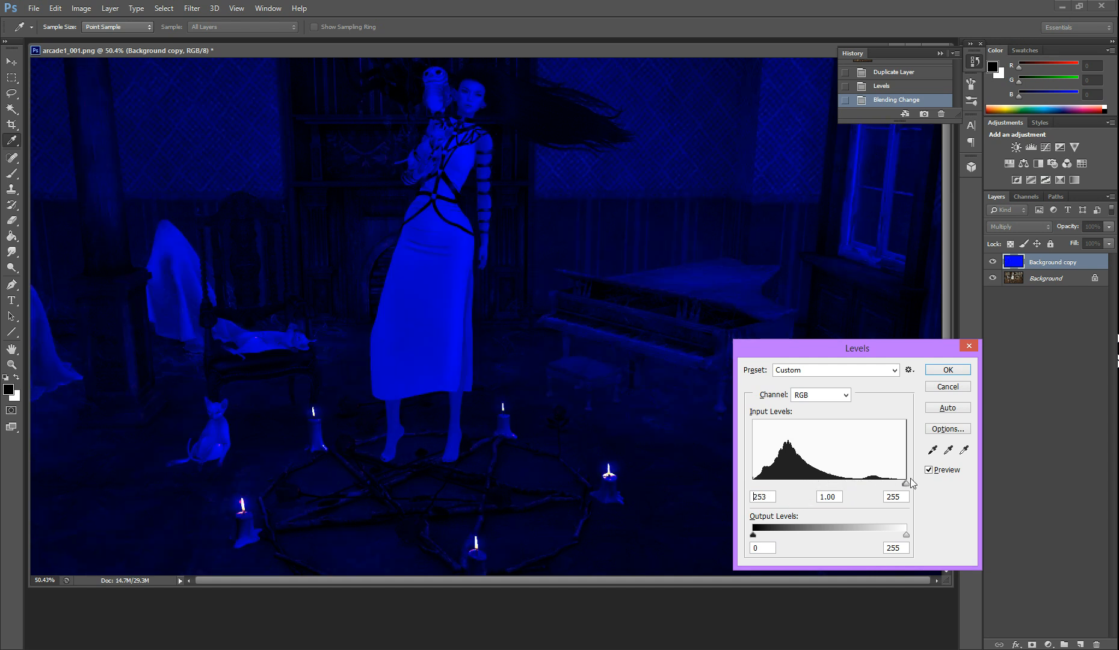
drag(904, 483, 765, 483)
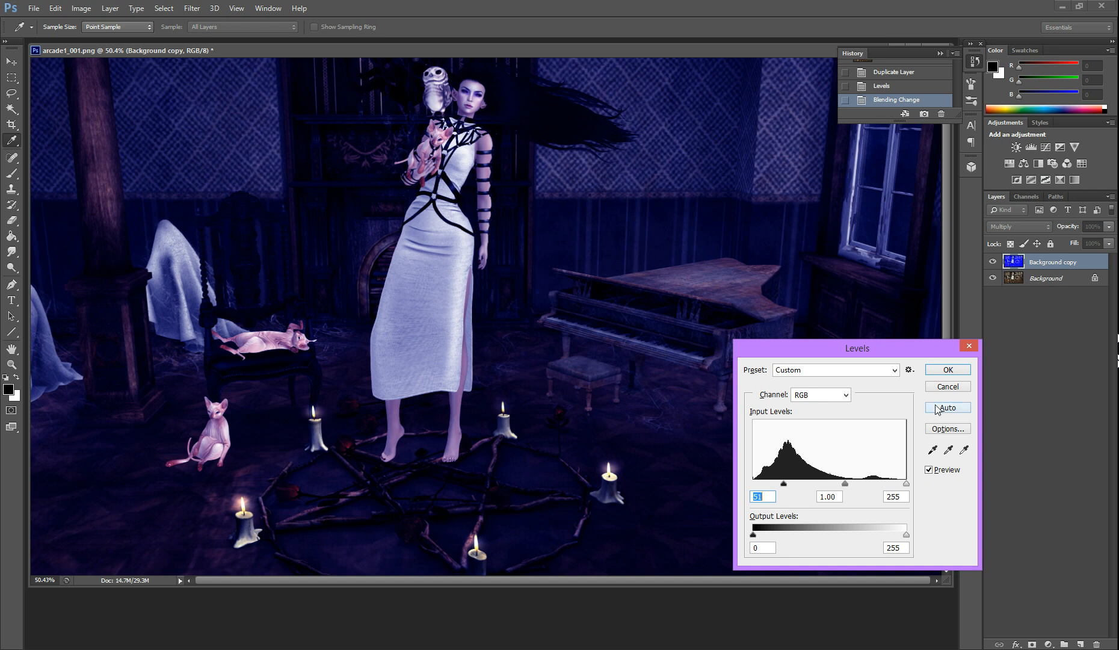
click(946, 370)
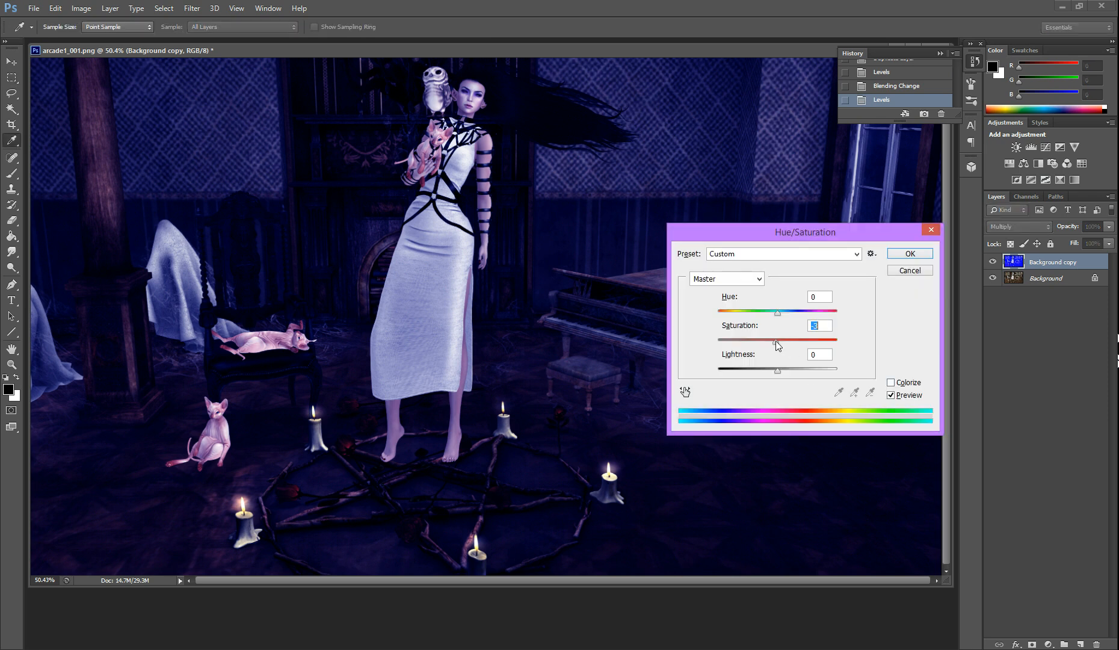
Step: Lower the Background copy's Hue/Saturation saturation to -40
drag(777, 340, 752, 341)
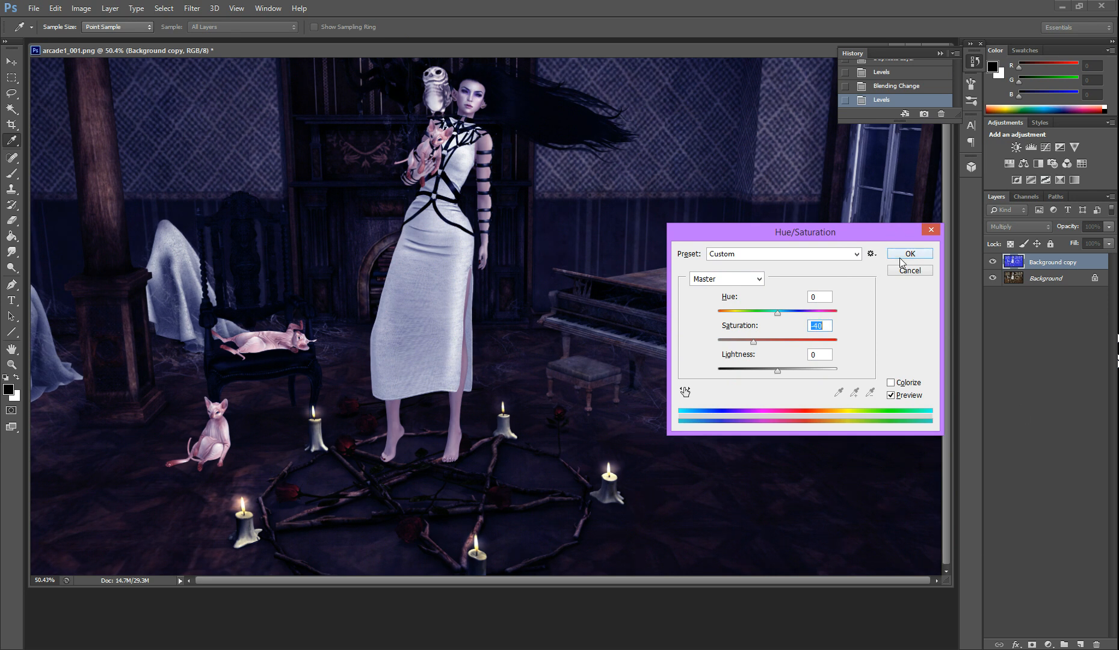
click(908, 254)
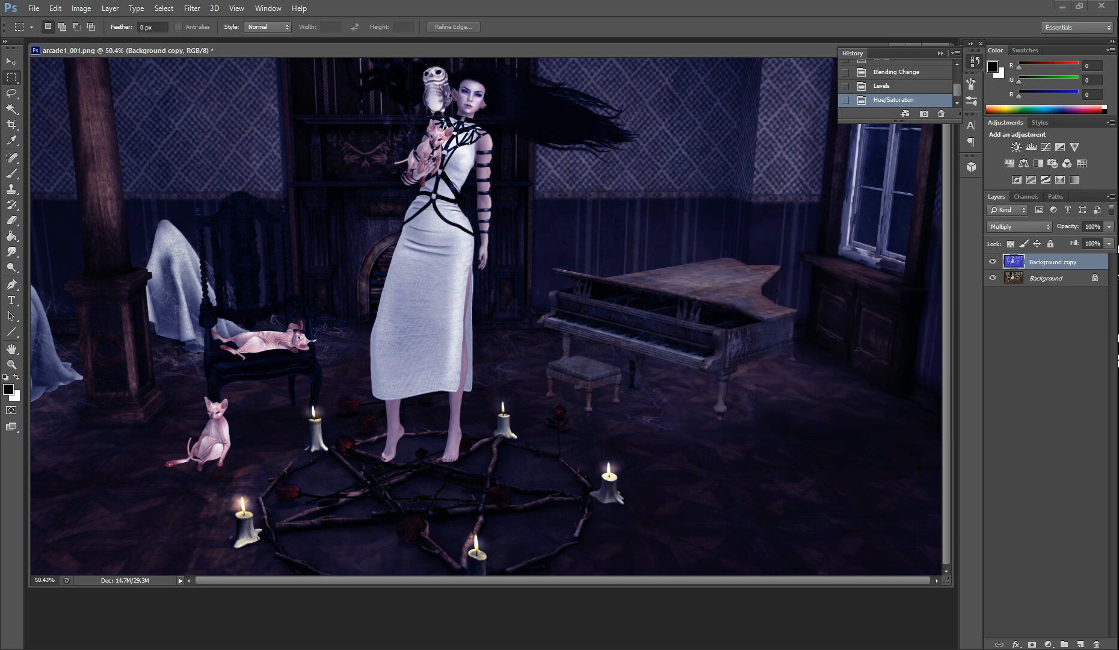